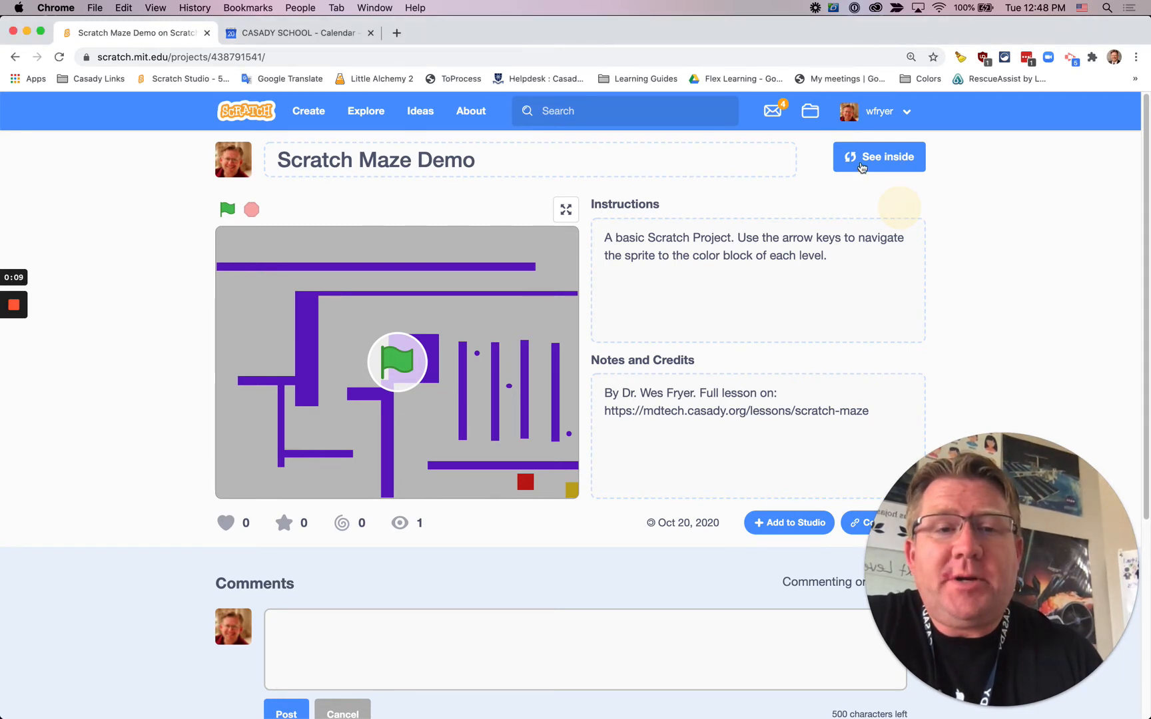
Open the Scratch Maze Demo project inside the editor to see its scripts.
click(879, 156)
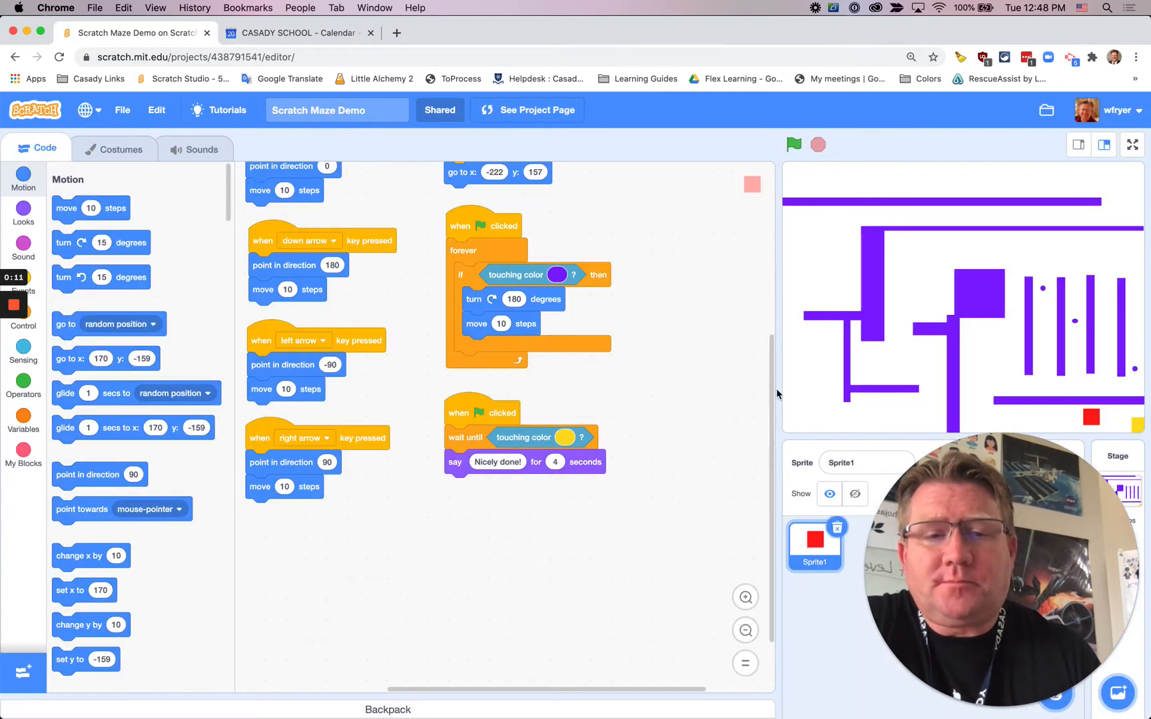
scroll(down, 3)
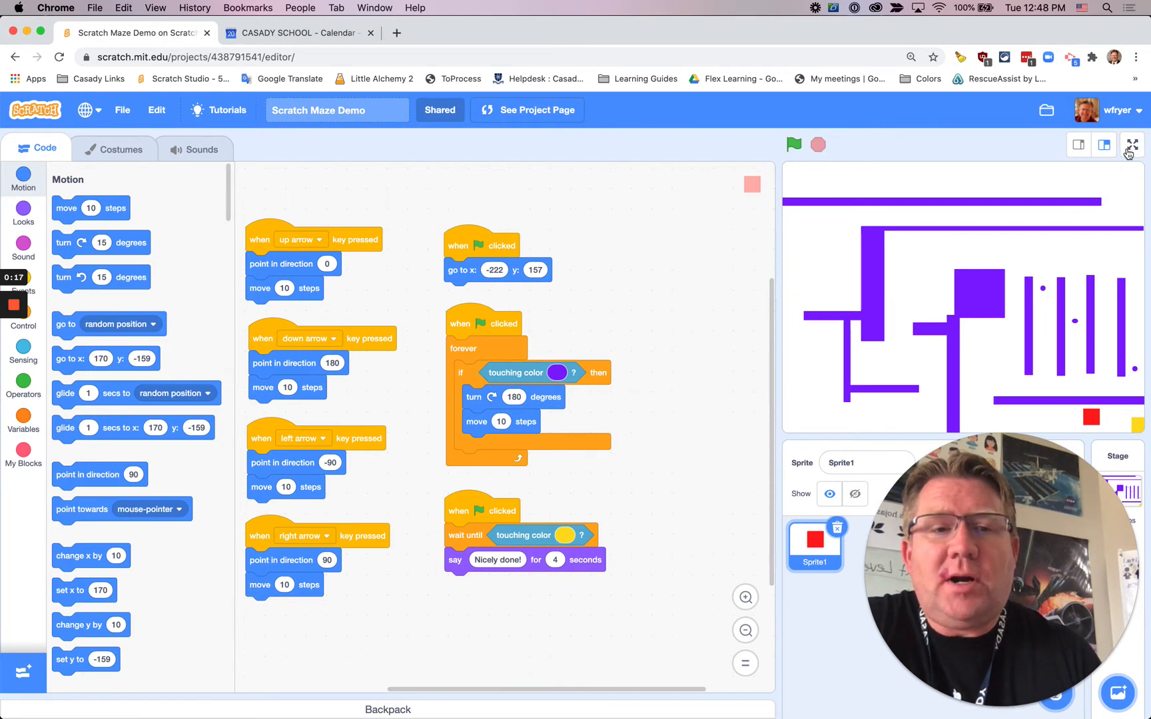
Play the maze full screen, steering the red square to the yellow goal, then stop it.
click(1130, 145)
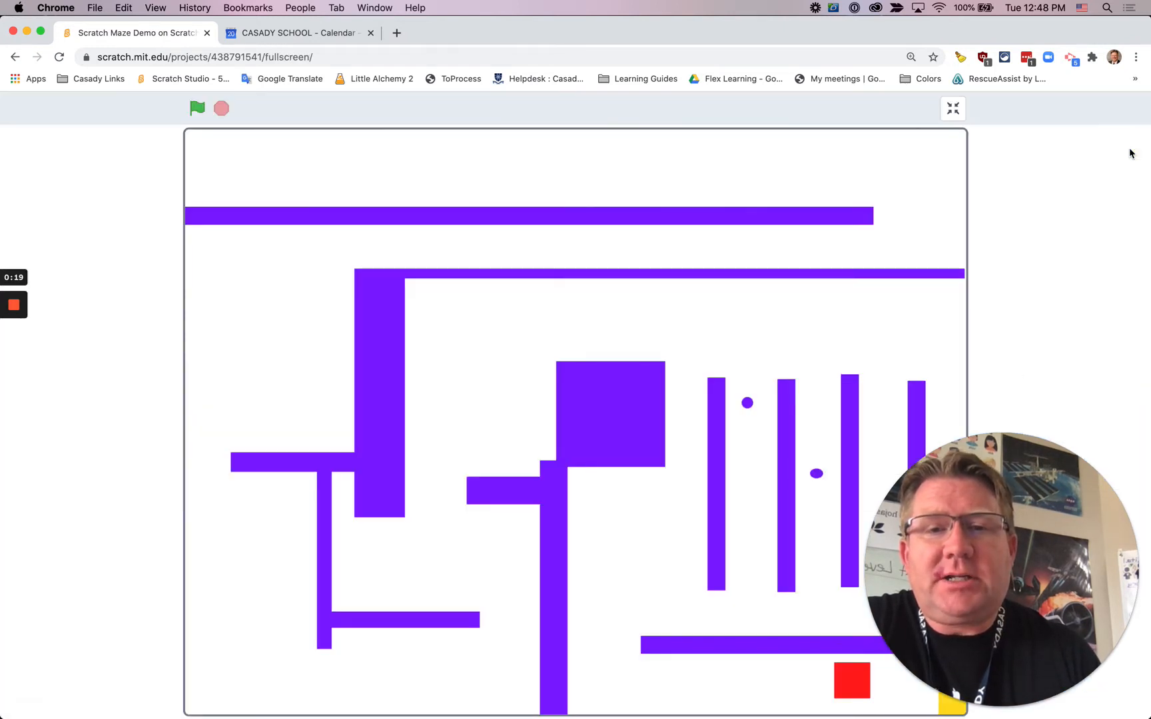
click(196, 108)
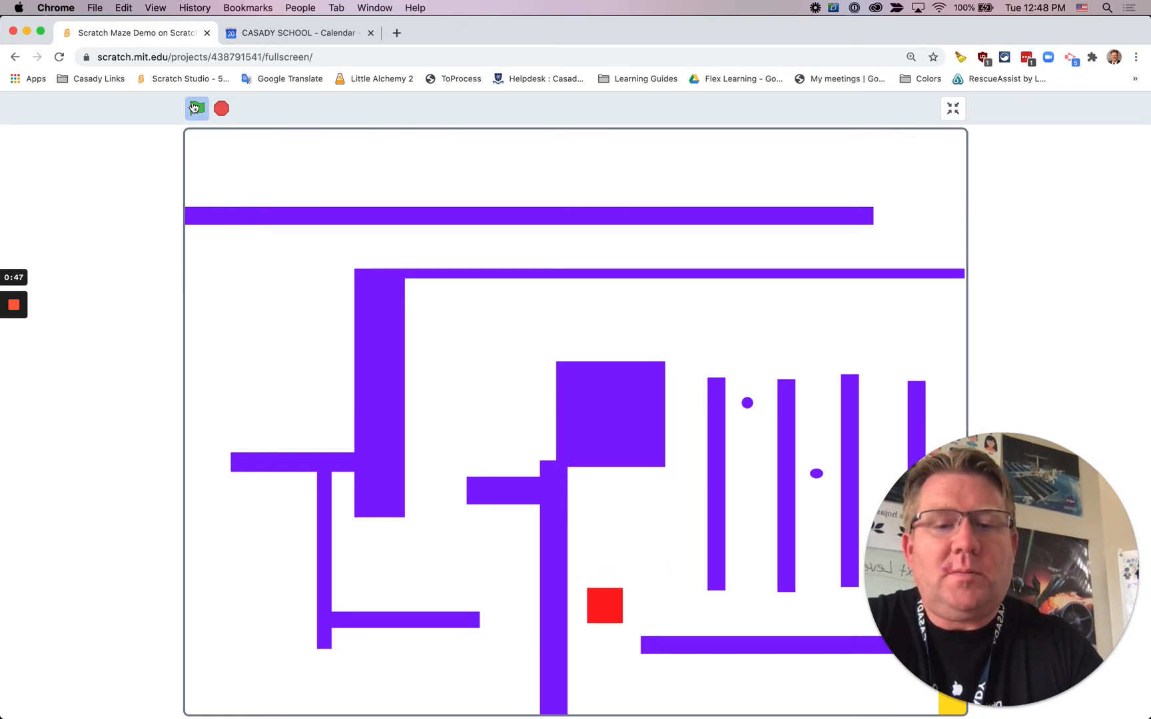
click(196, 108)
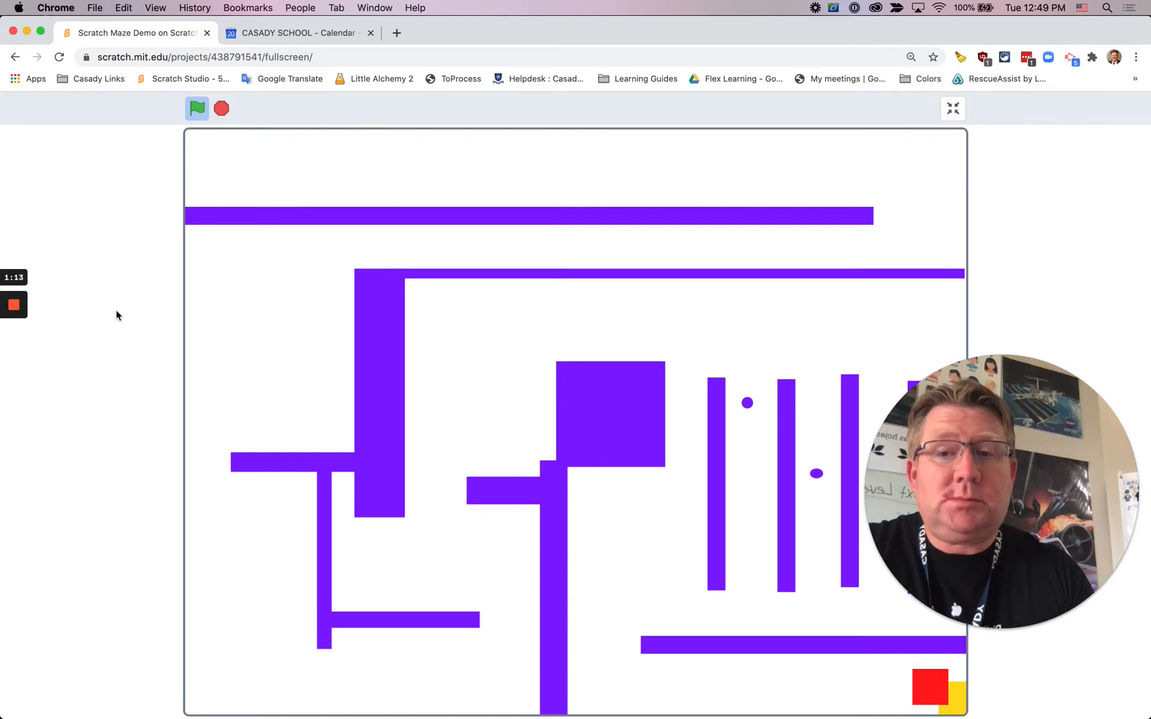
click(221, 109)
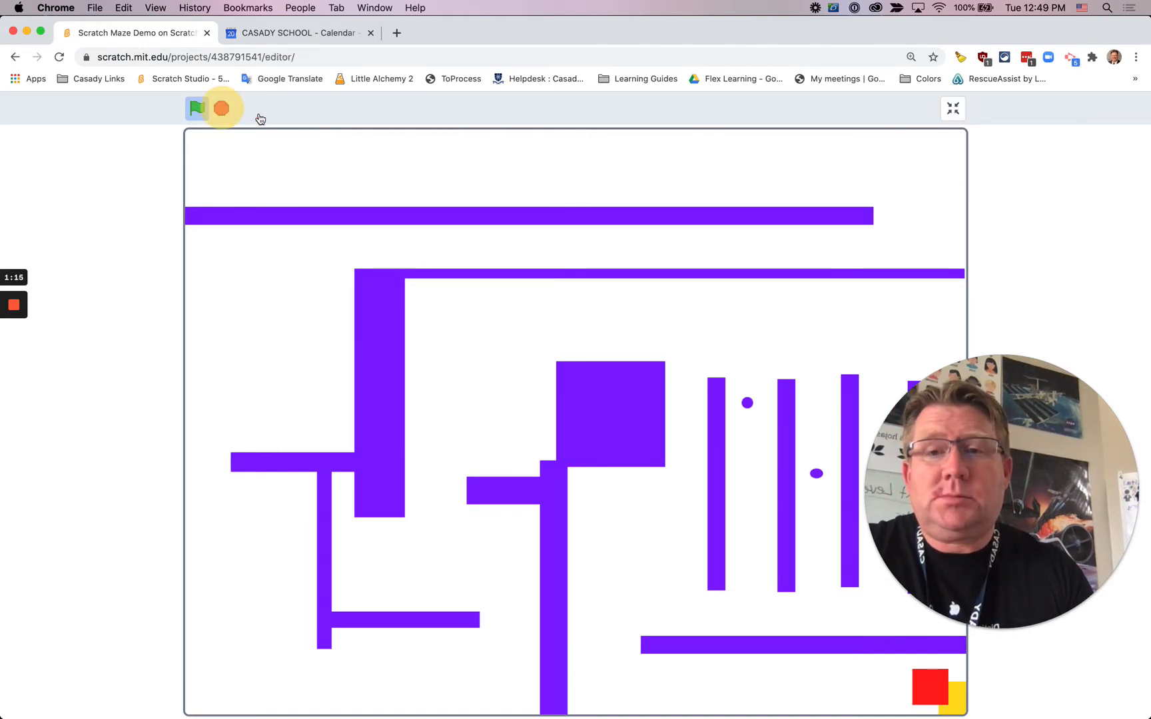
Leave full screen and bring up the Events block category.
click(953, 108)
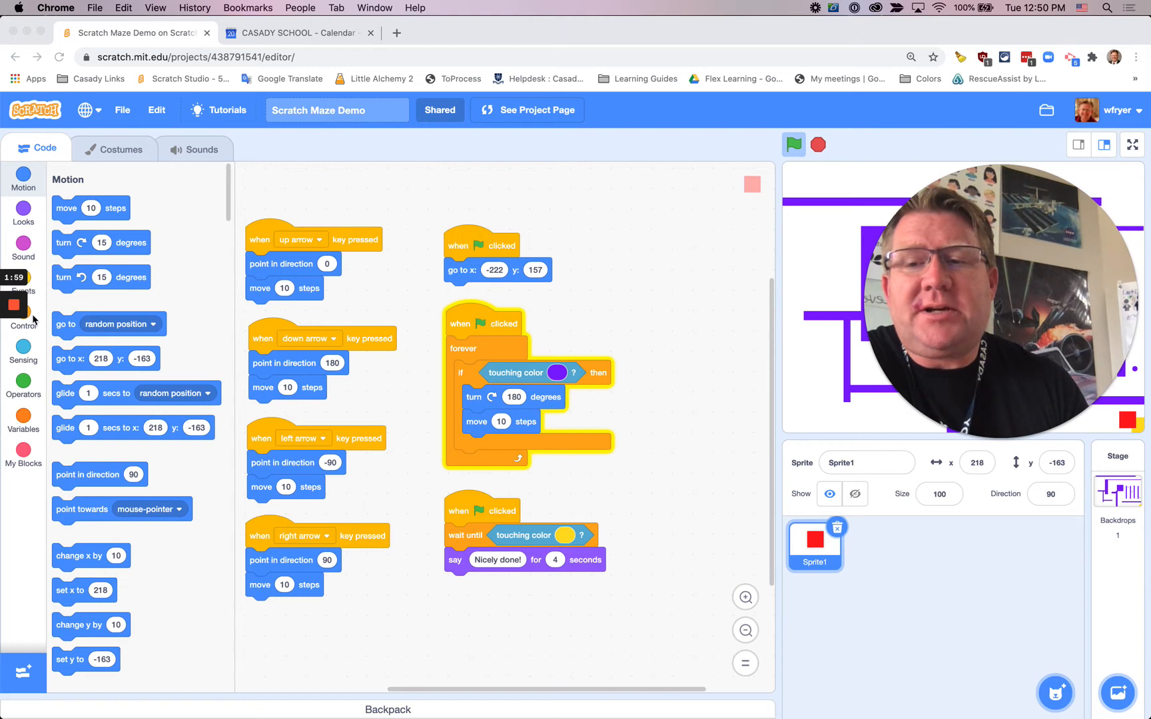
click(23, 248)
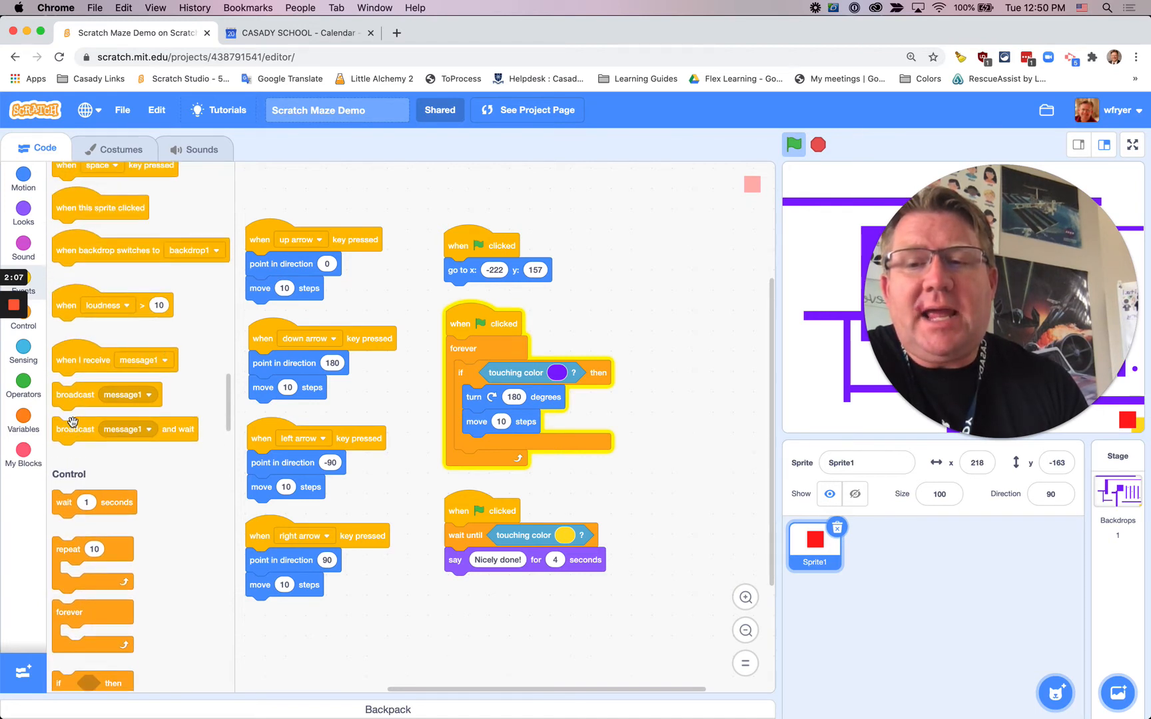
Broadcast a new 'you win' message right after the sprite's 'Nicely done!' line.
drag(106, 395, 522, 593)
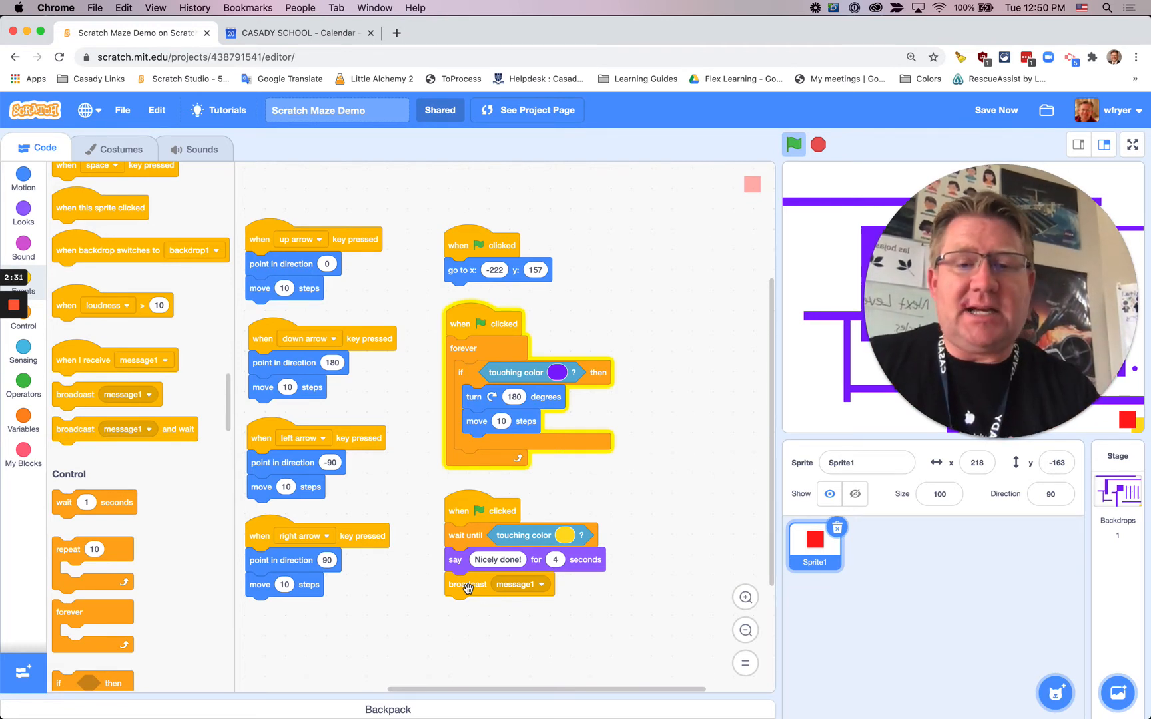
click(543, 584)
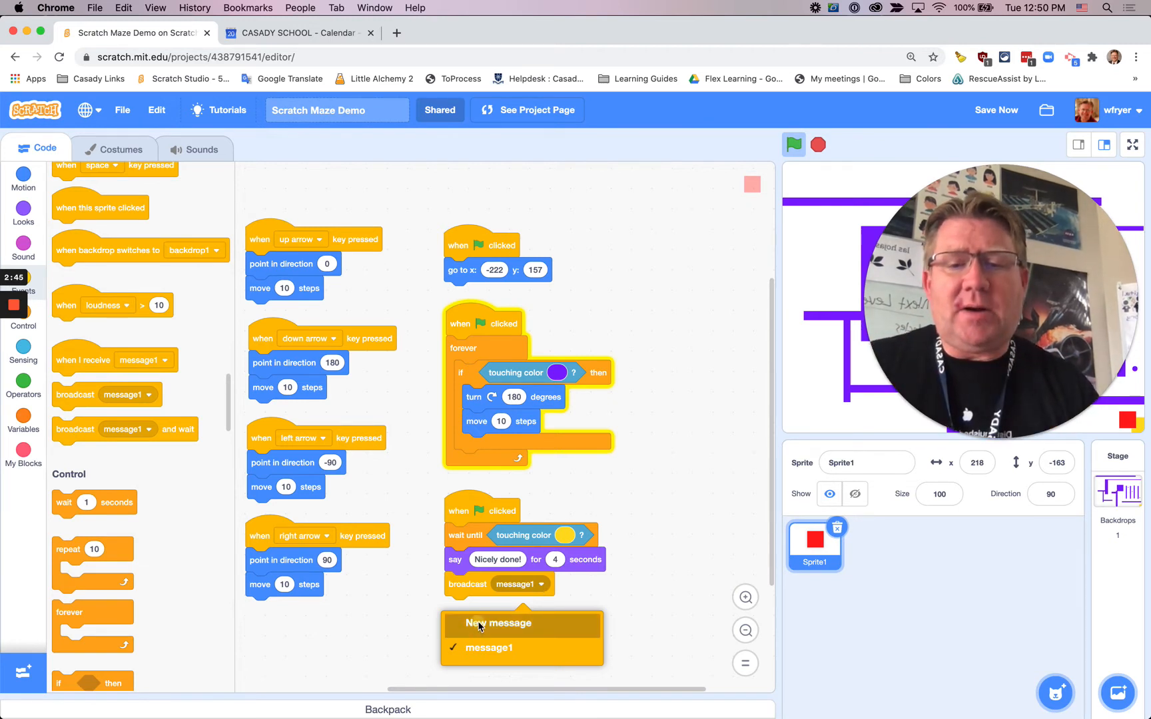
click(498, 624)
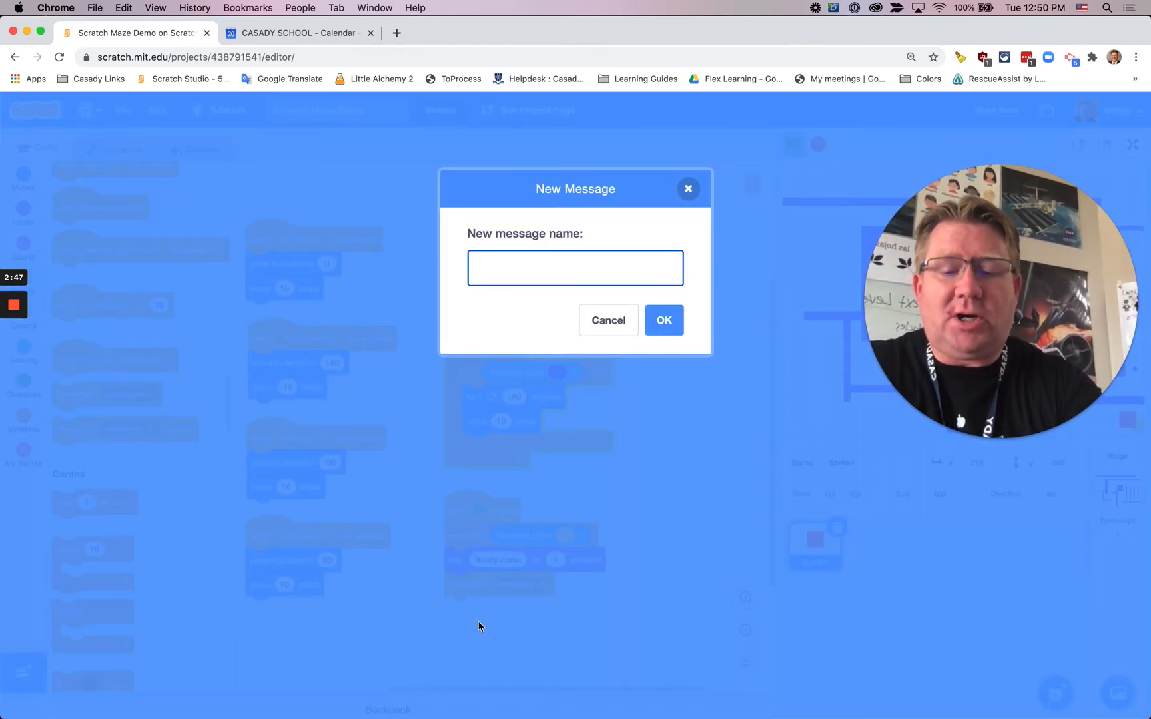
text(you win)
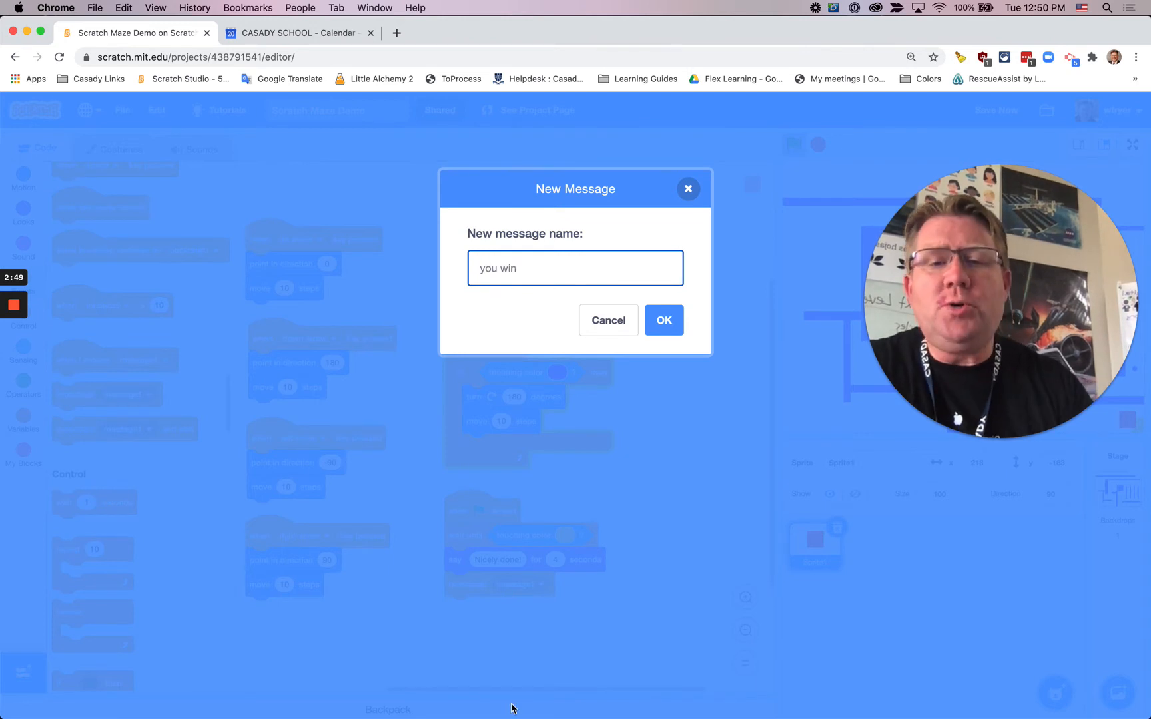
click(662, 319)
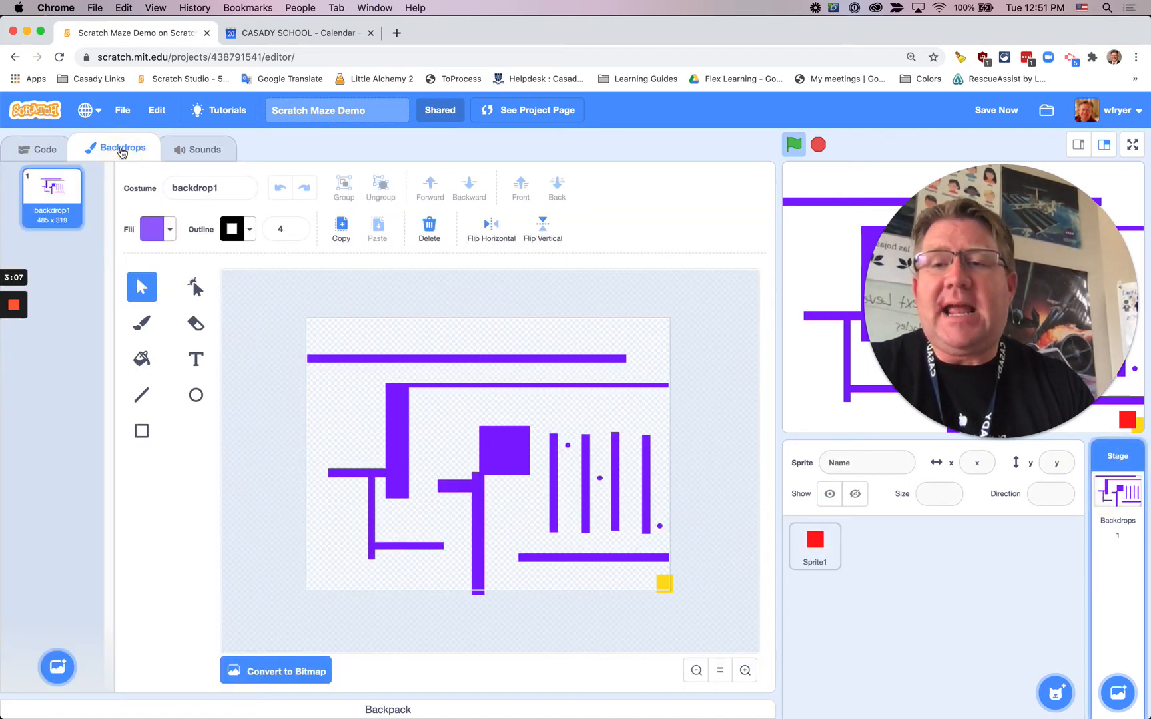
Rename the maze backdrop 'level1' and add the Party backdrop from the library.
click(210, 187)
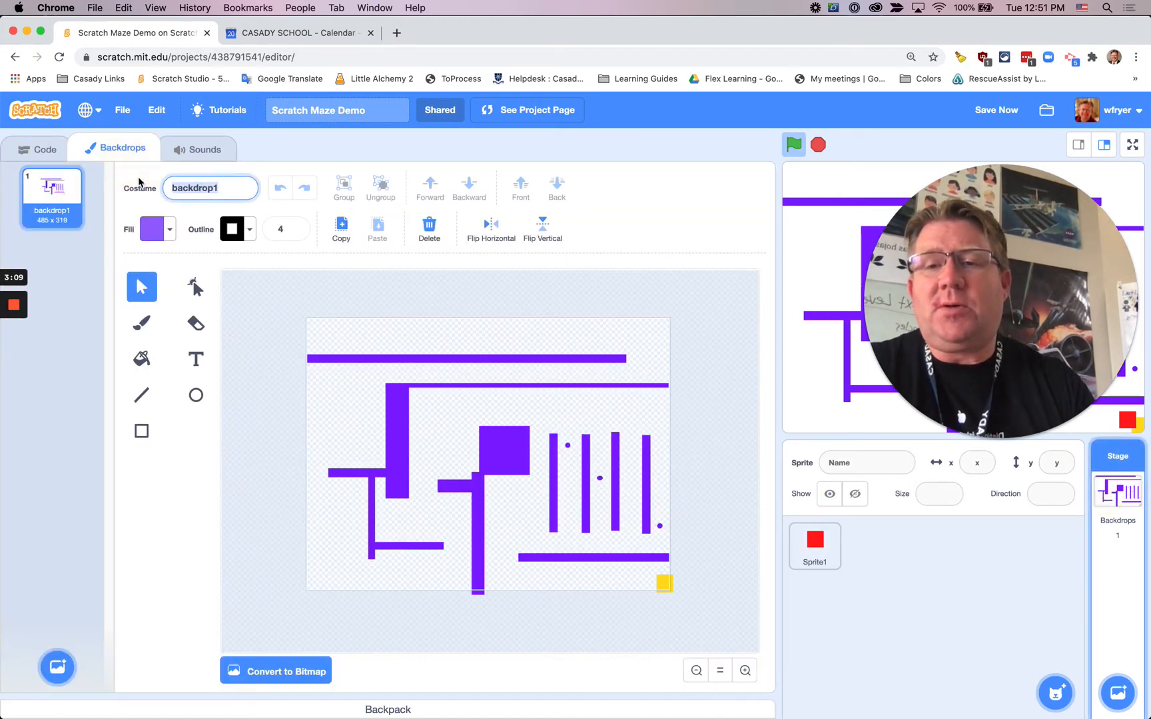
text(level1)
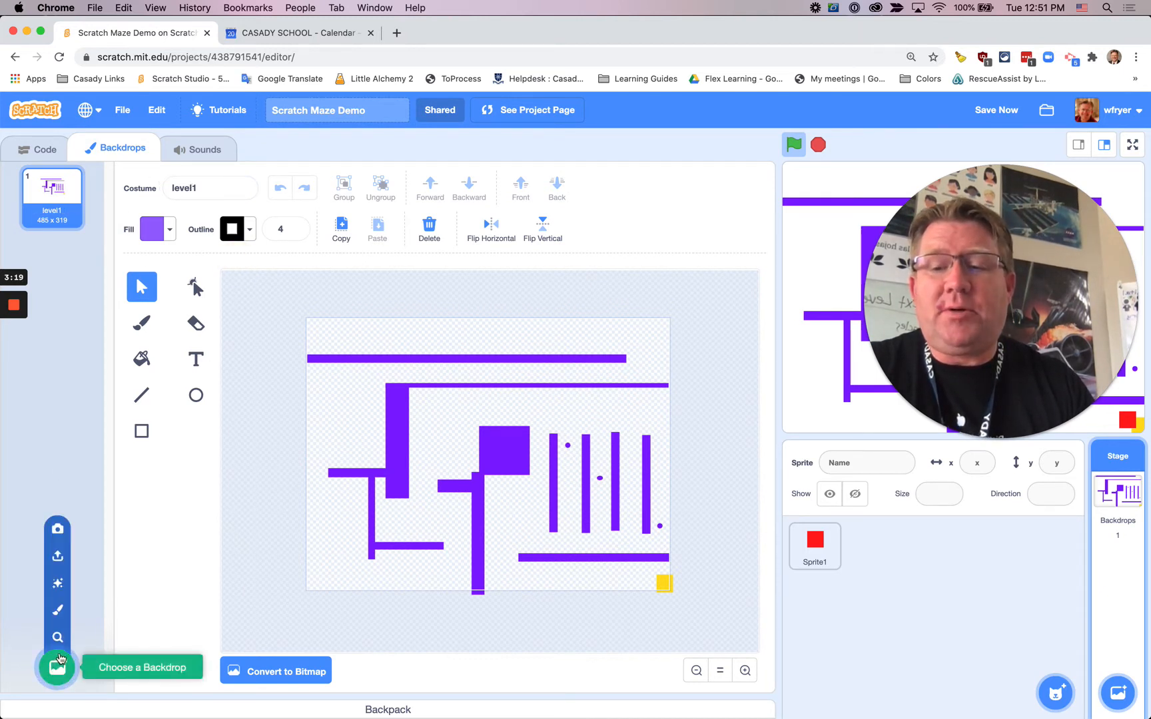
click(56, 663)
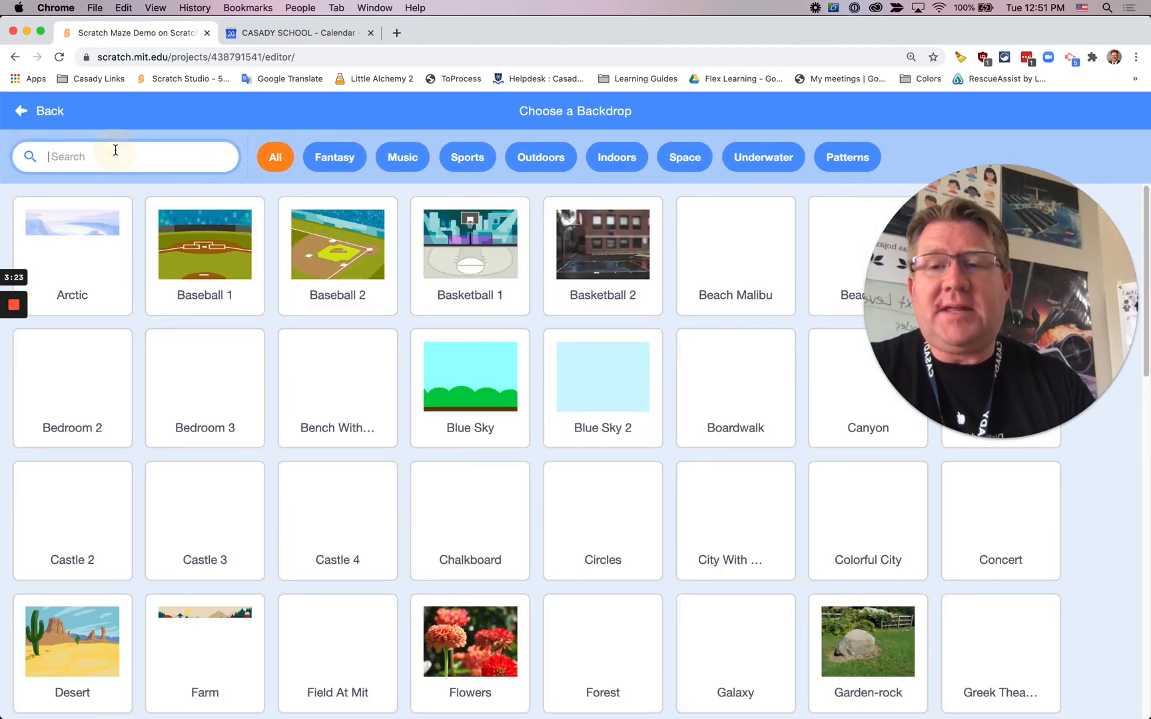
text(bal)
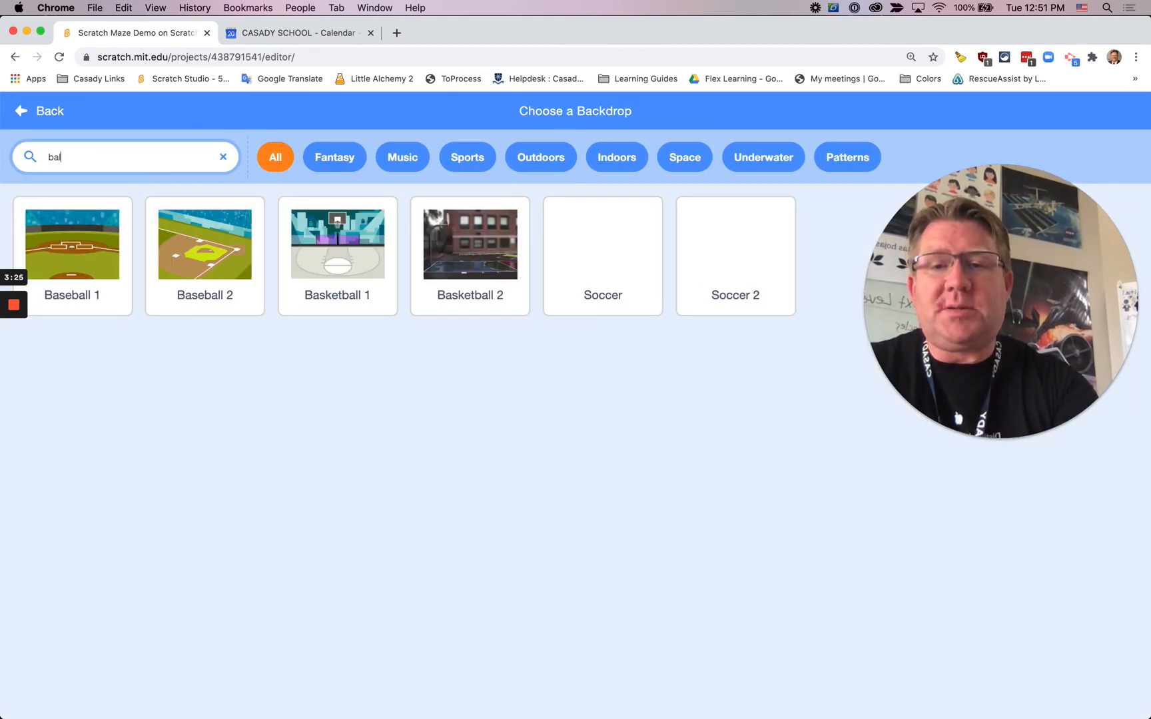
text(part)
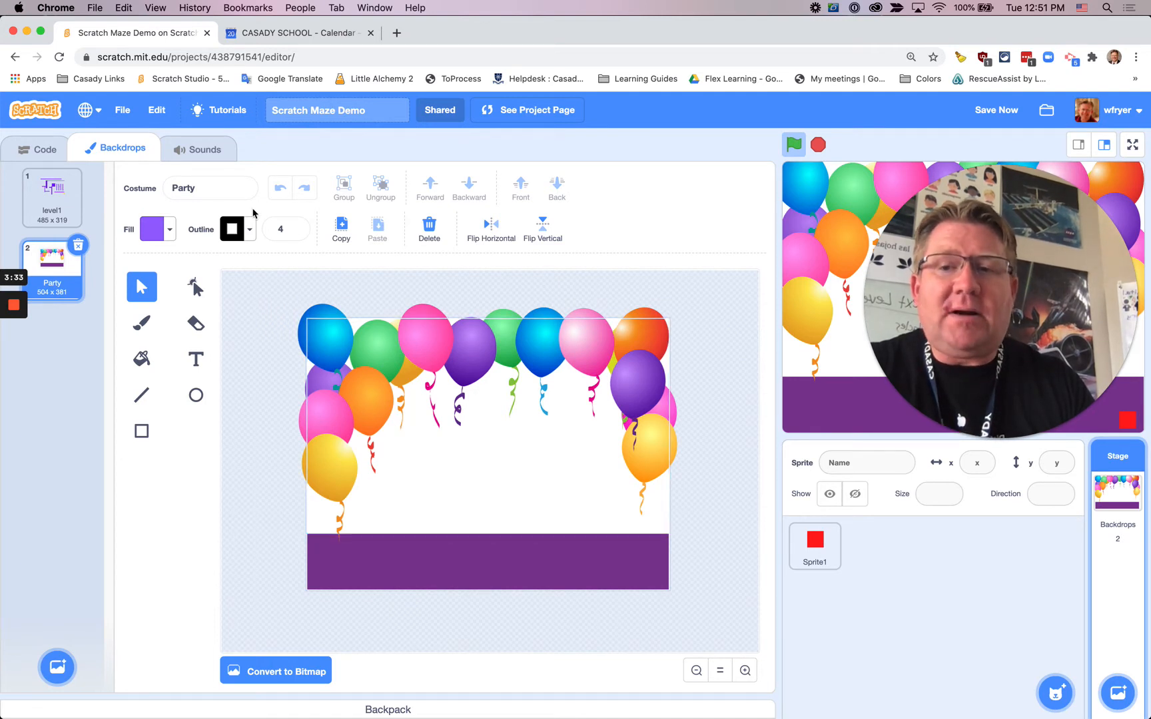
click(42, 149)
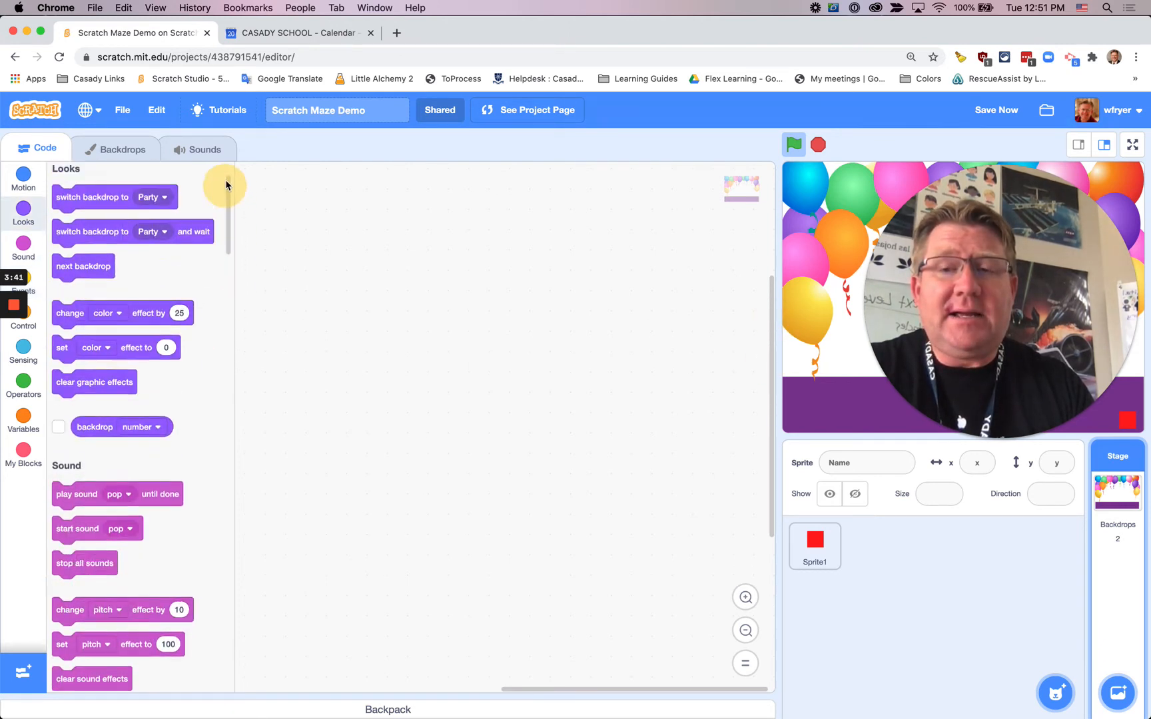
Make the stage switch to the level1 backdrop when the green flag is clicked.
click(23, 282)
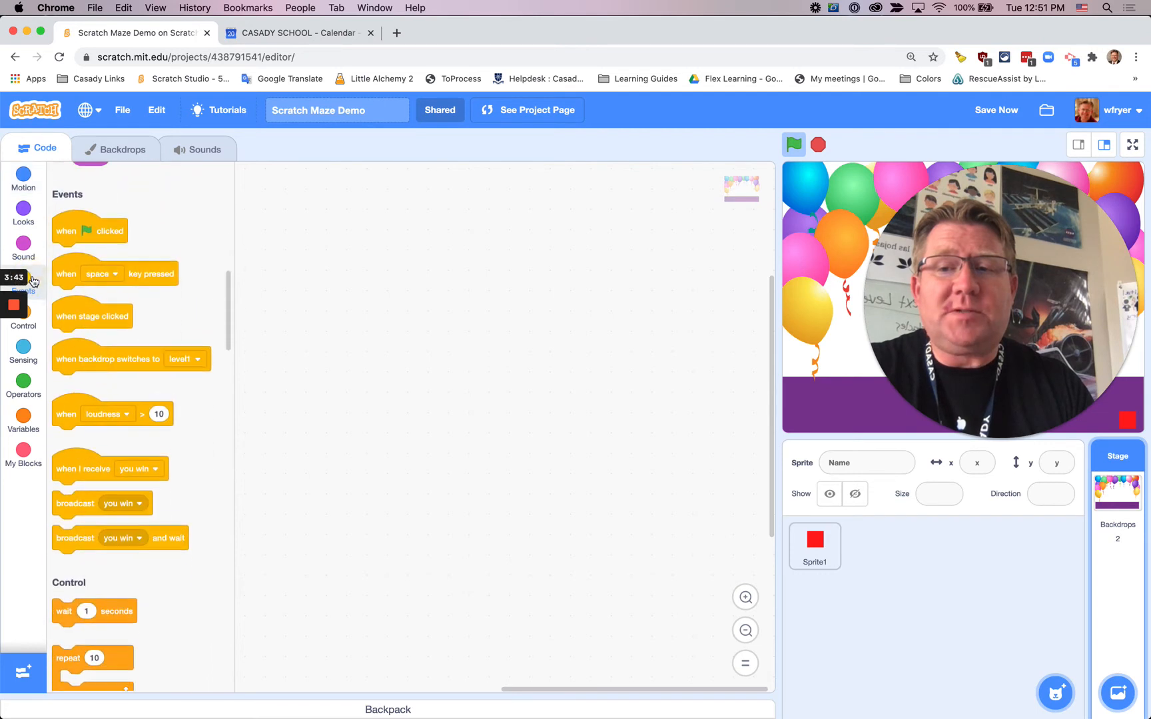
drag(88, 229, 359, 255)
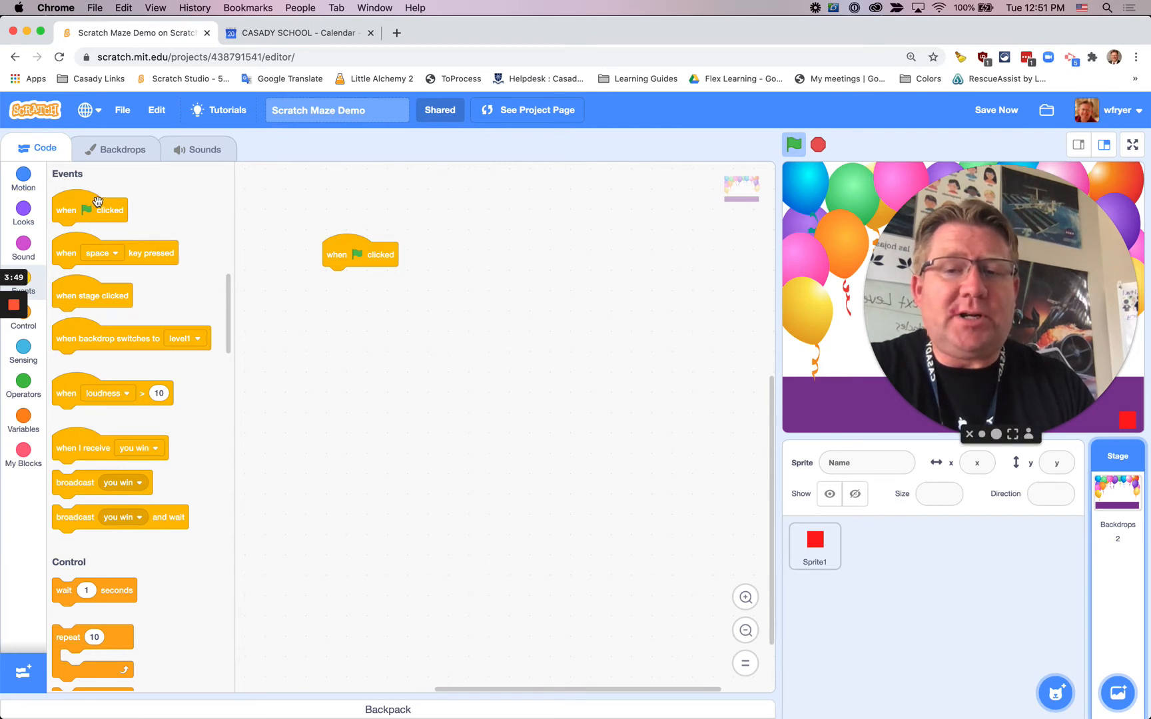
click(23, 213)
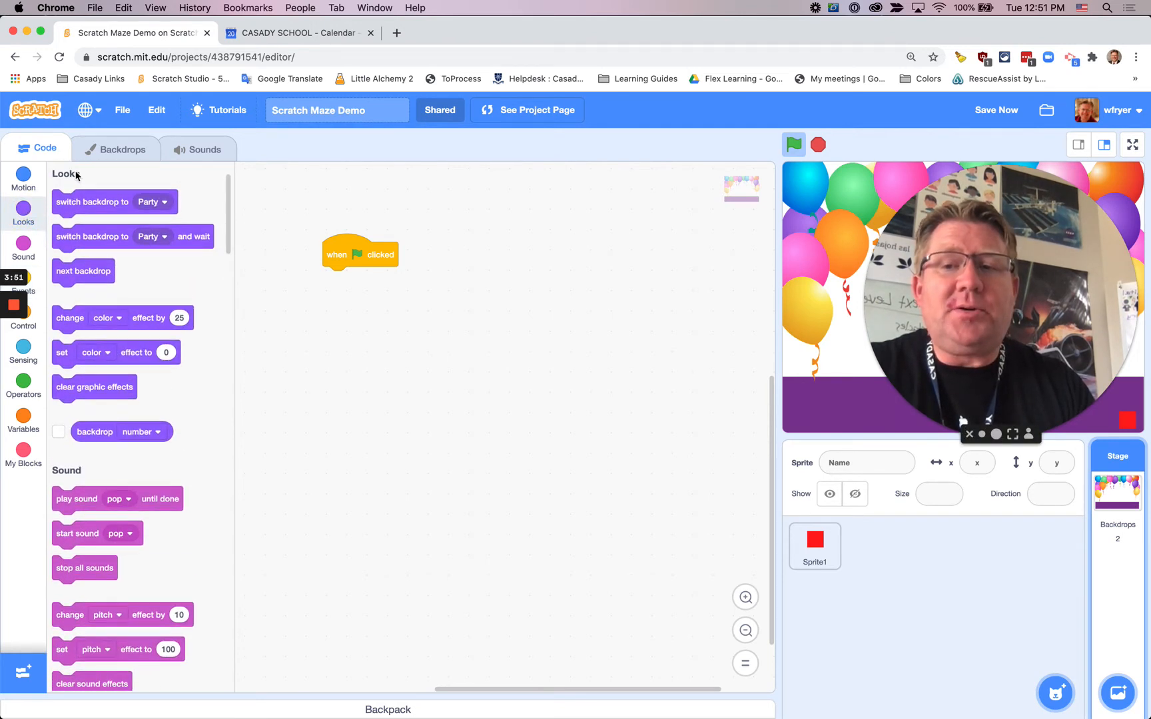
drag(92, 202, 362, 278)
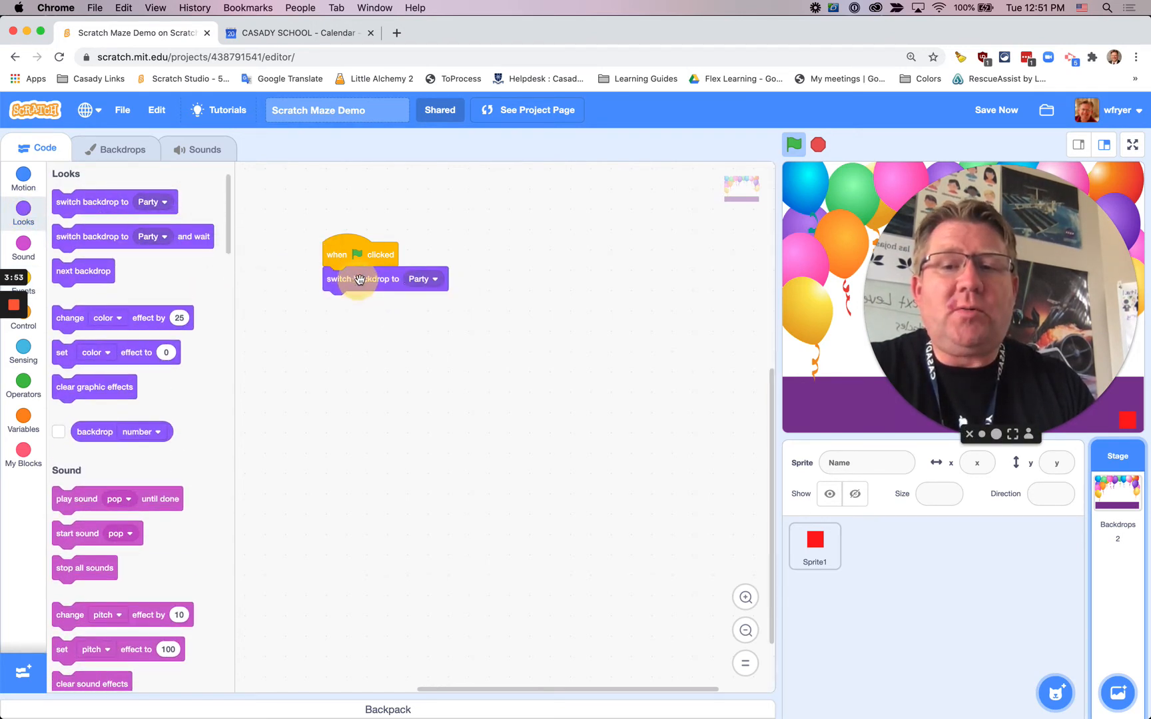
click(422, 279)
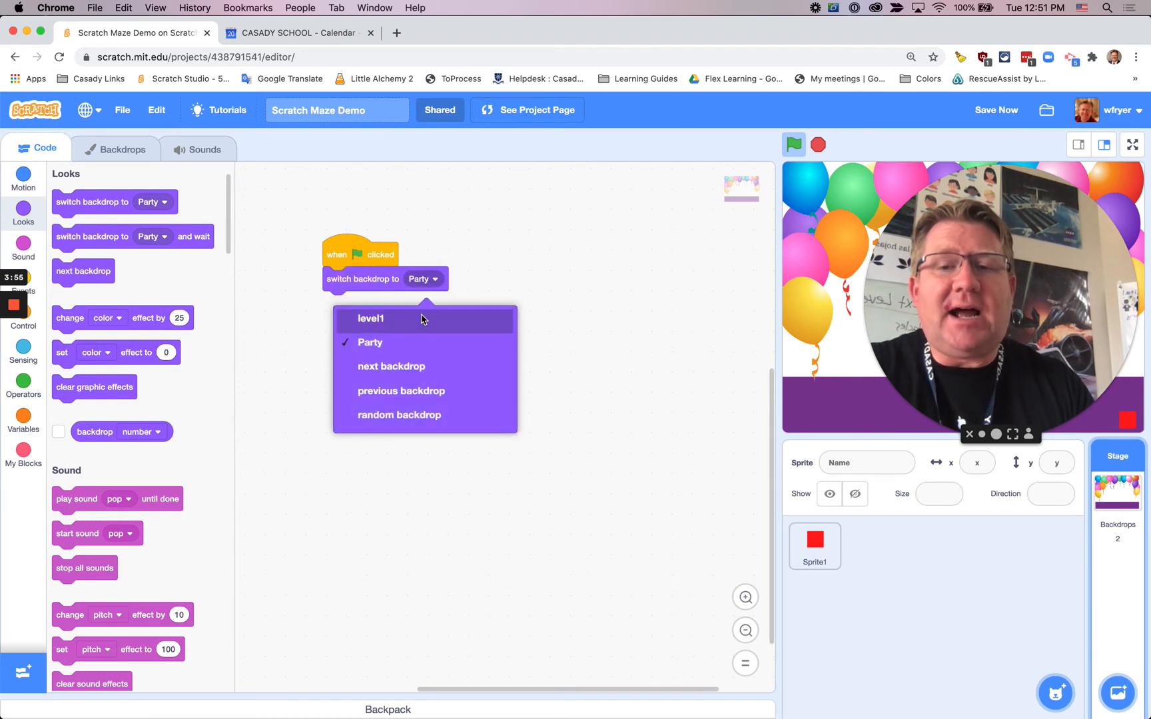
click(371, 318)
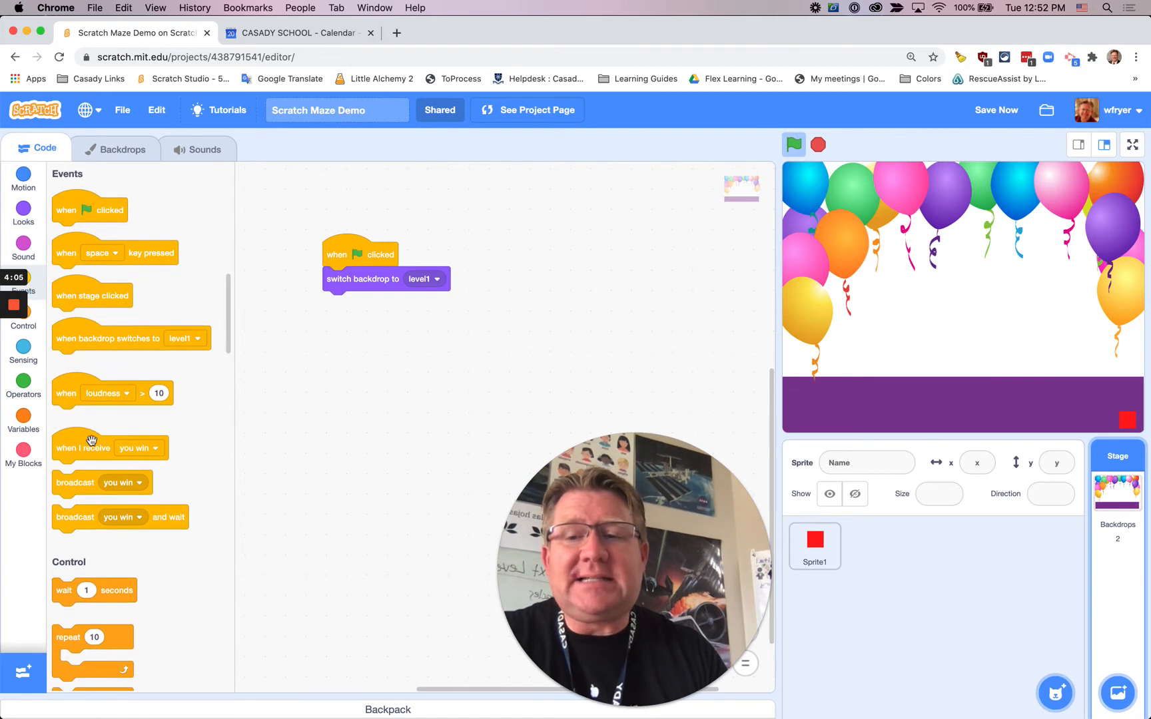
Add a 'when I receive you win' script that switches the backdrop to Party.
drag(96, 448, 565, 254)
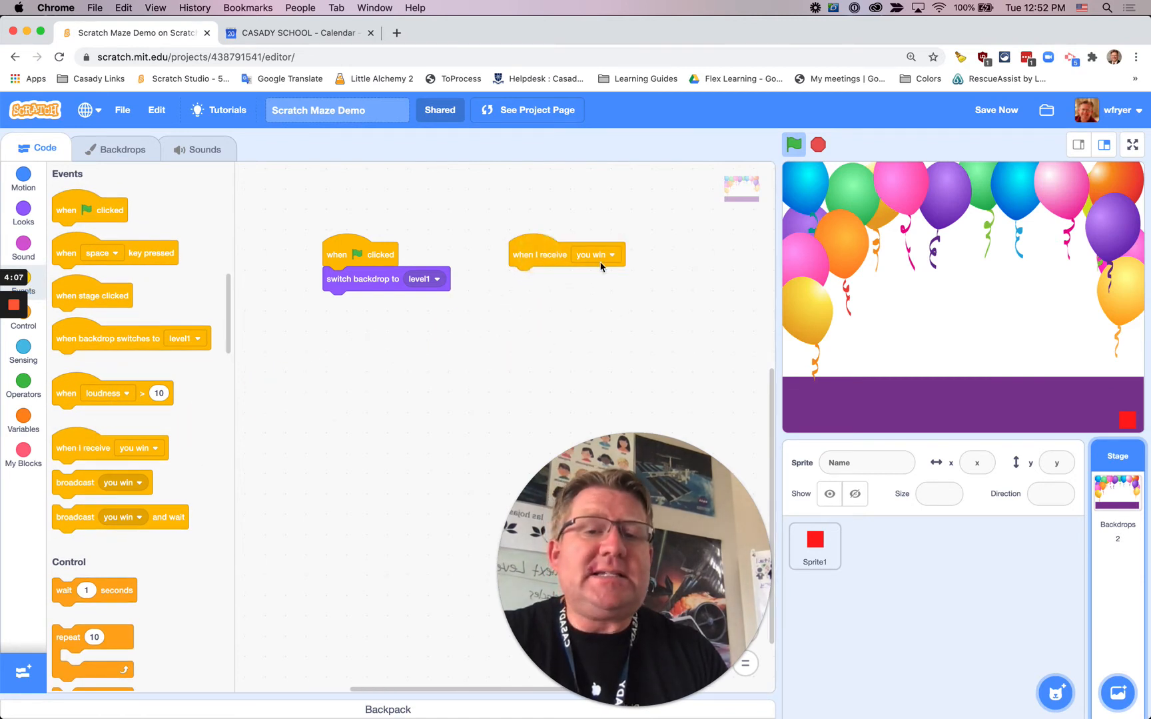
click(616, 254)
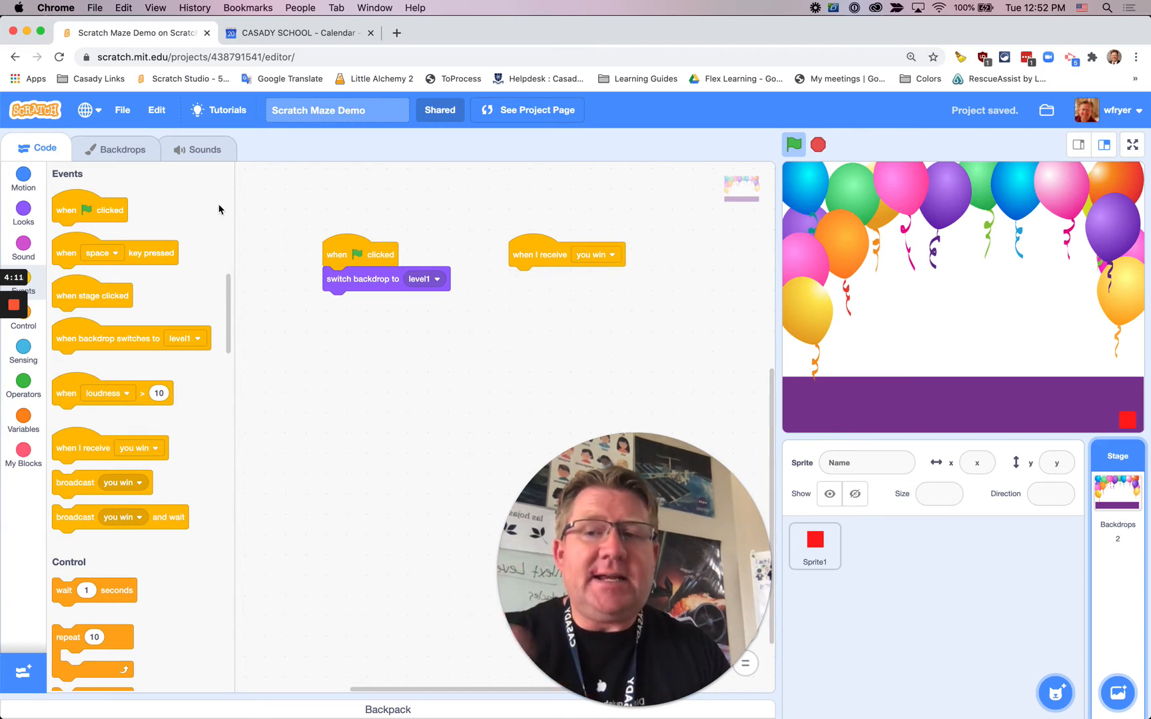
click(23, 213)
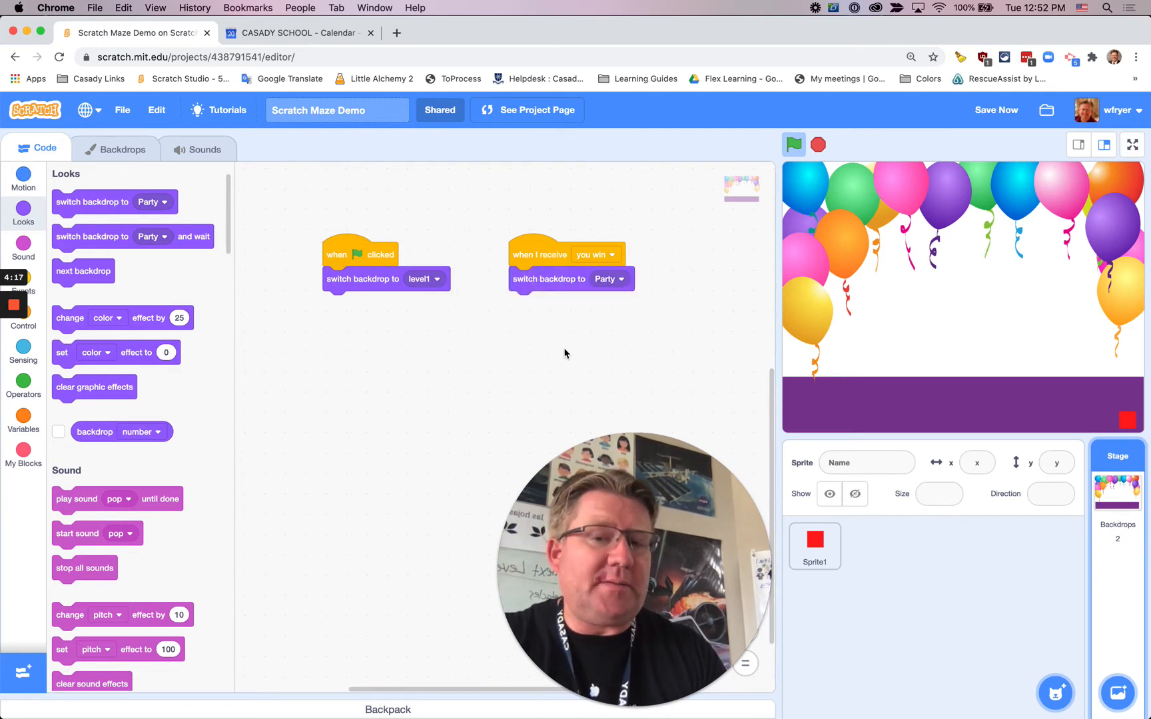
mouse_move(205, 149)
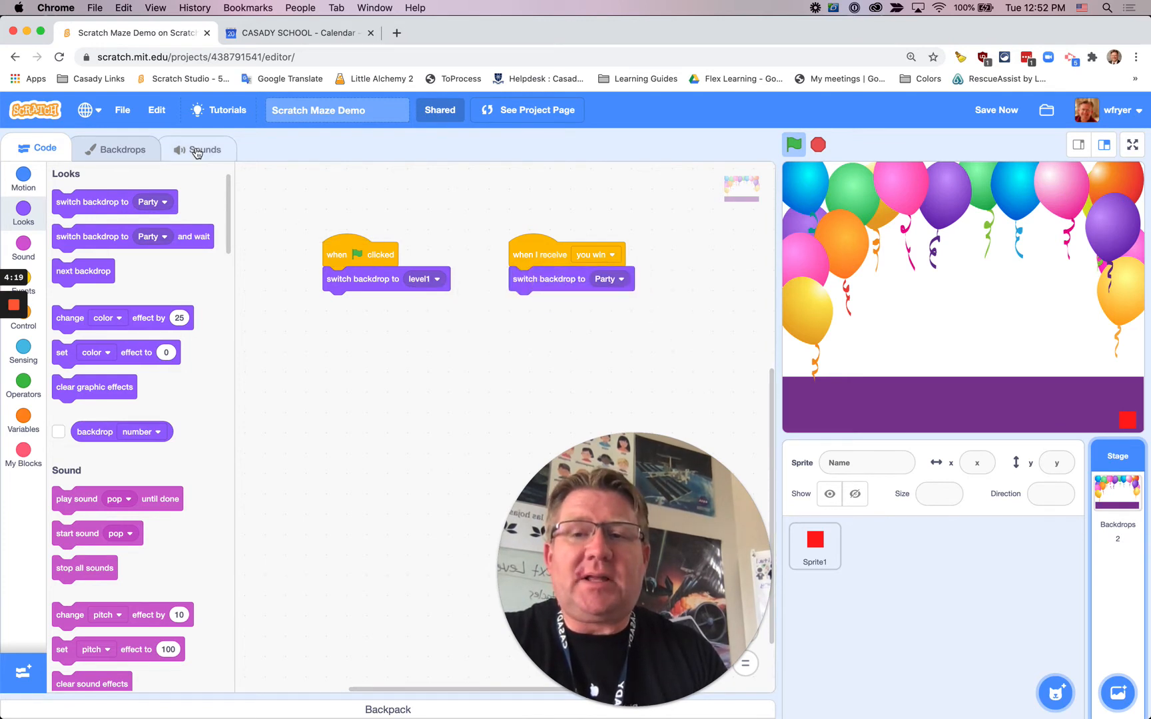
Record a voice clip, preview the trimmed take and save it as stage sound recording1.
click(205, 149)
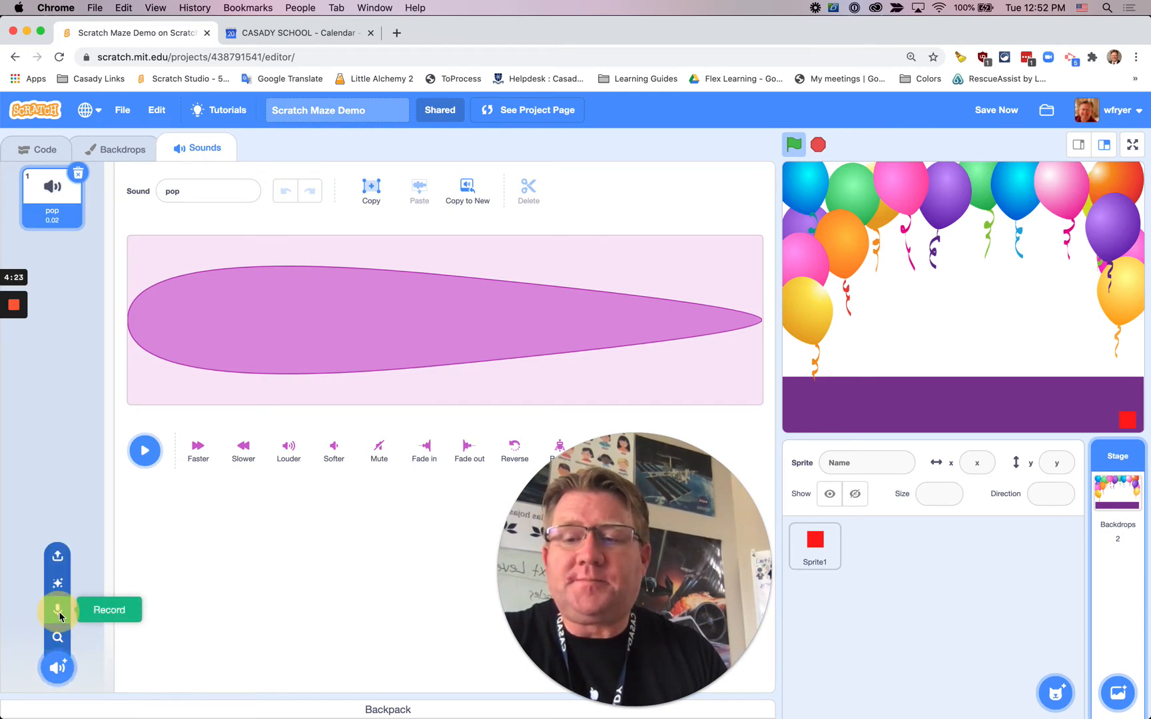
click(57, 610)
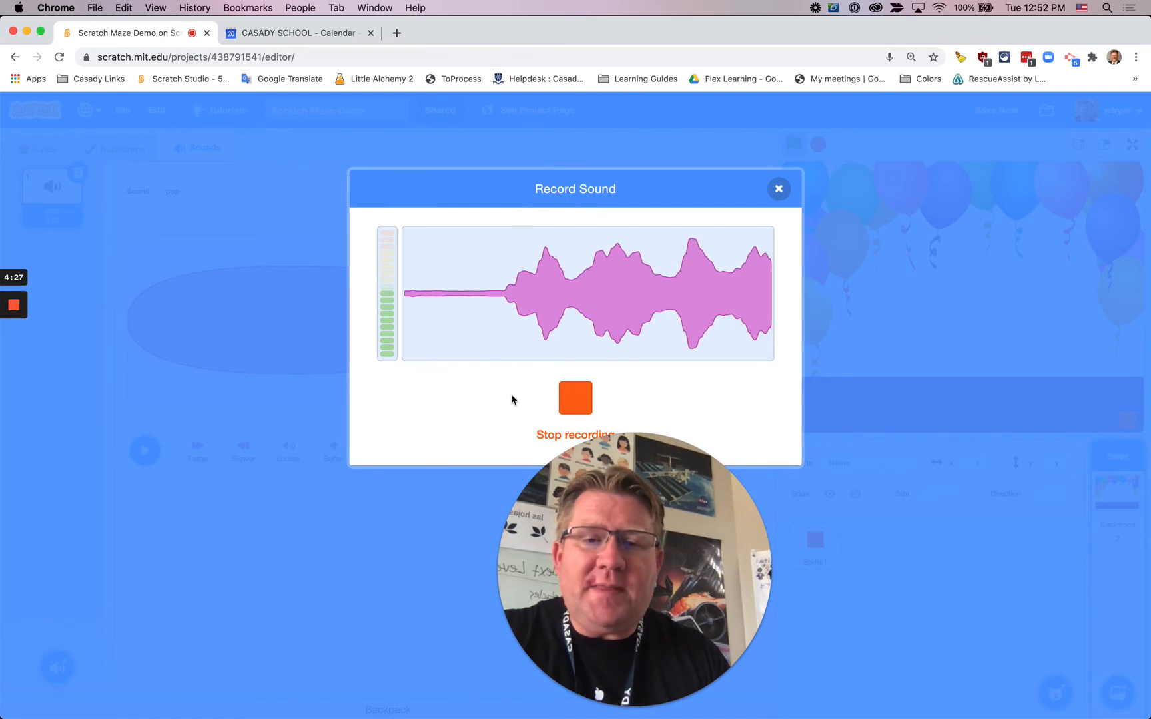
click(575, 399)
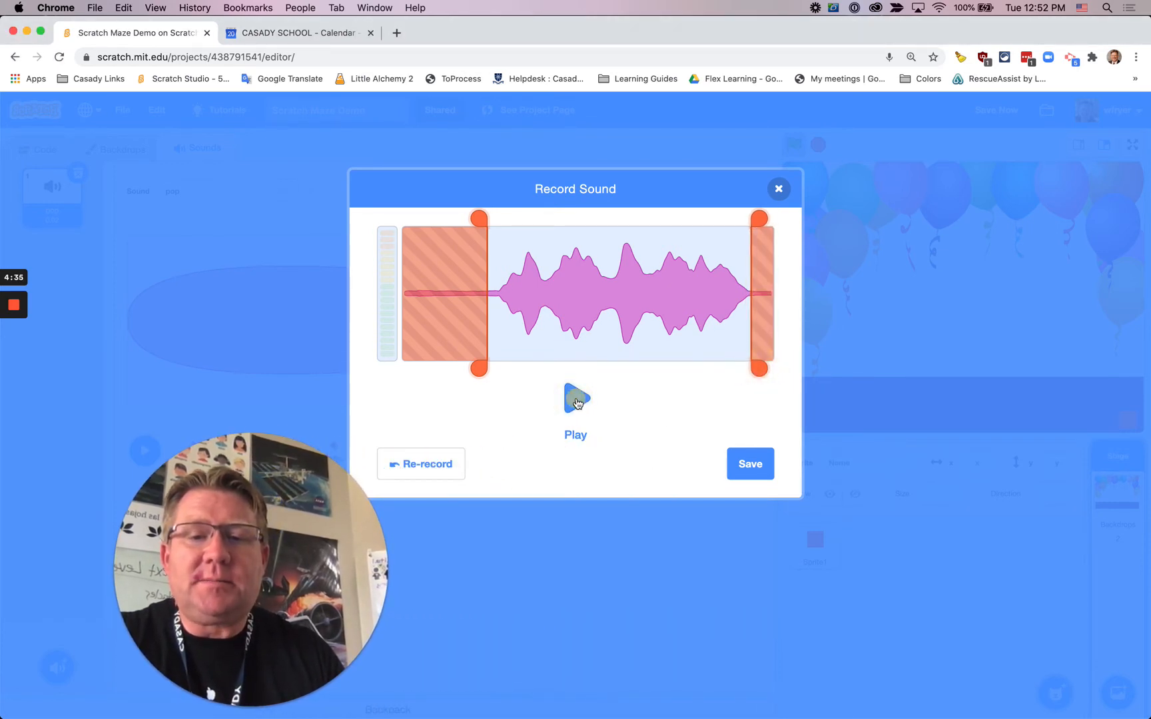
click(575, 399)
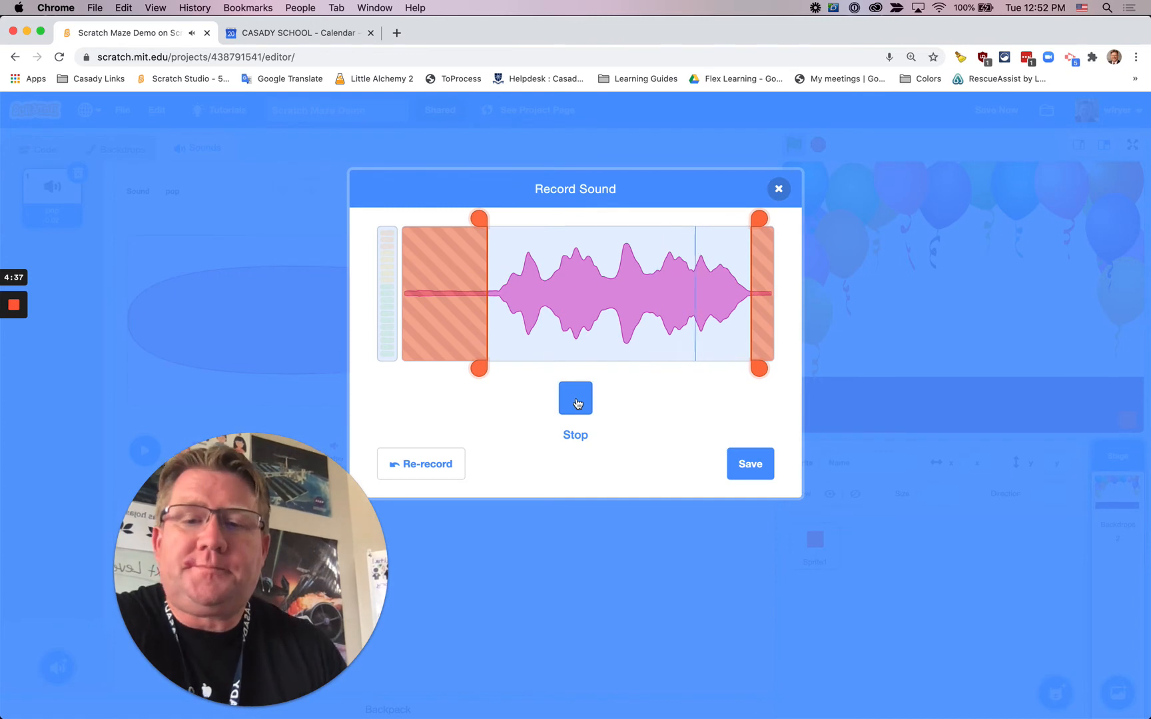
click(748, 464)
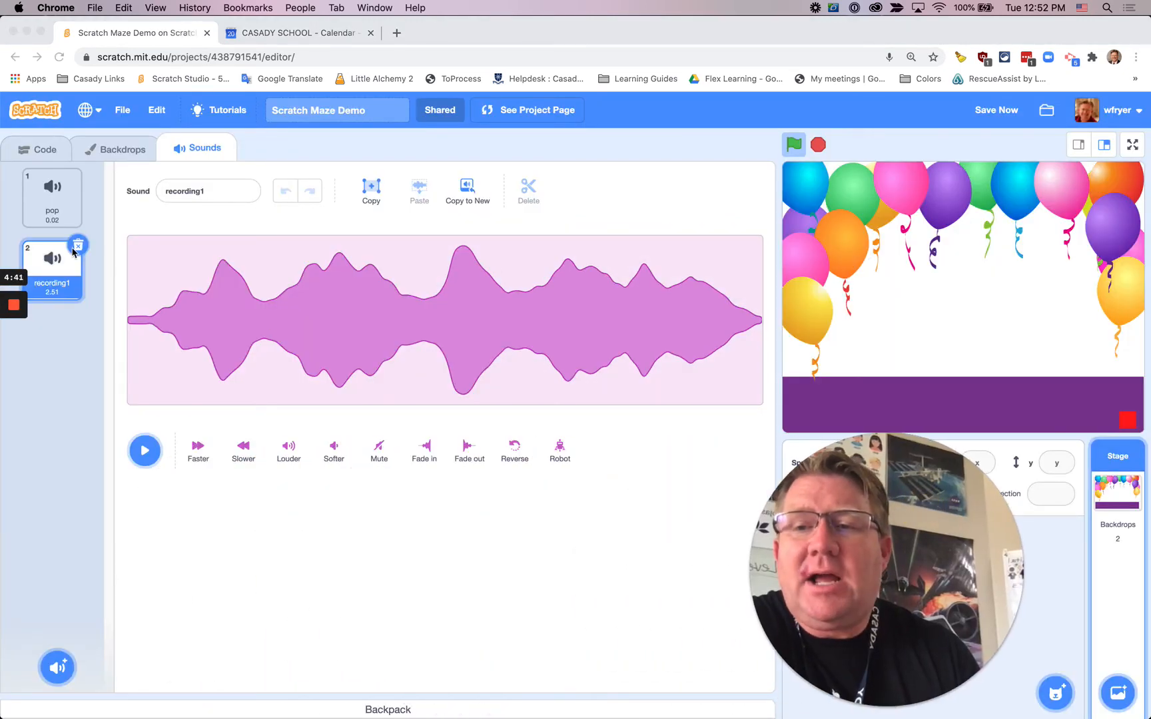
Start the recording1 sound after the switch to the Party backdrop in the you win script.
click(44, 149)
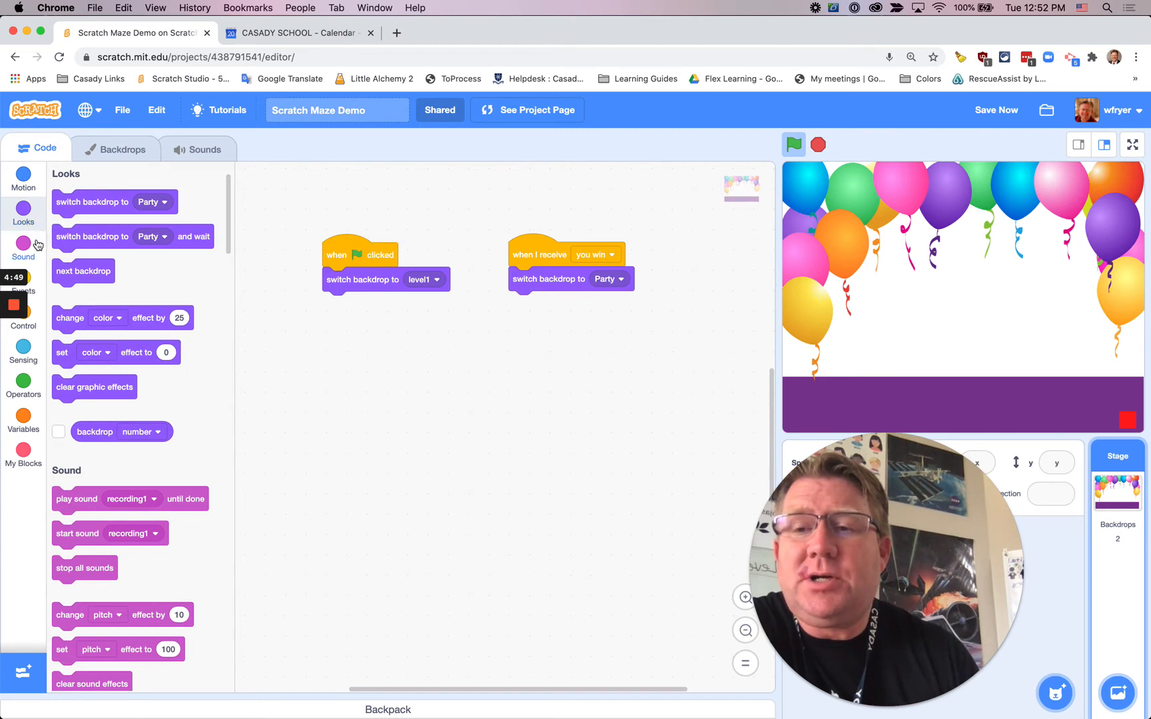
click(23, 248)
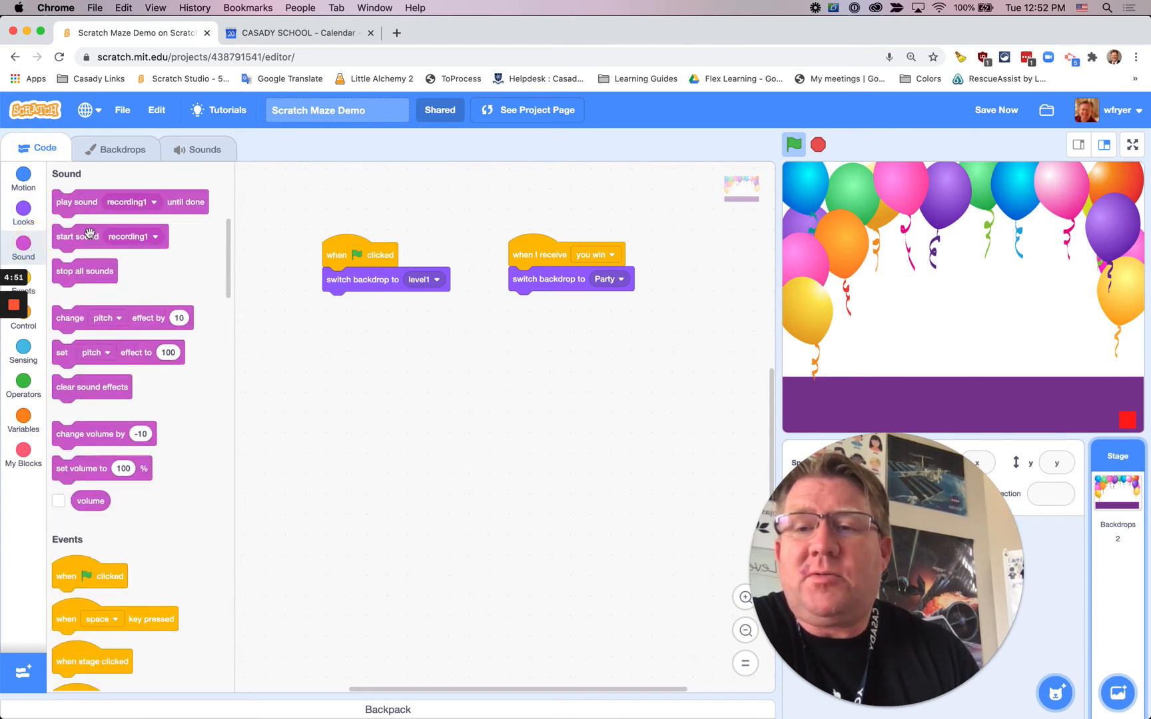
drag(109, 236, 571, 301)
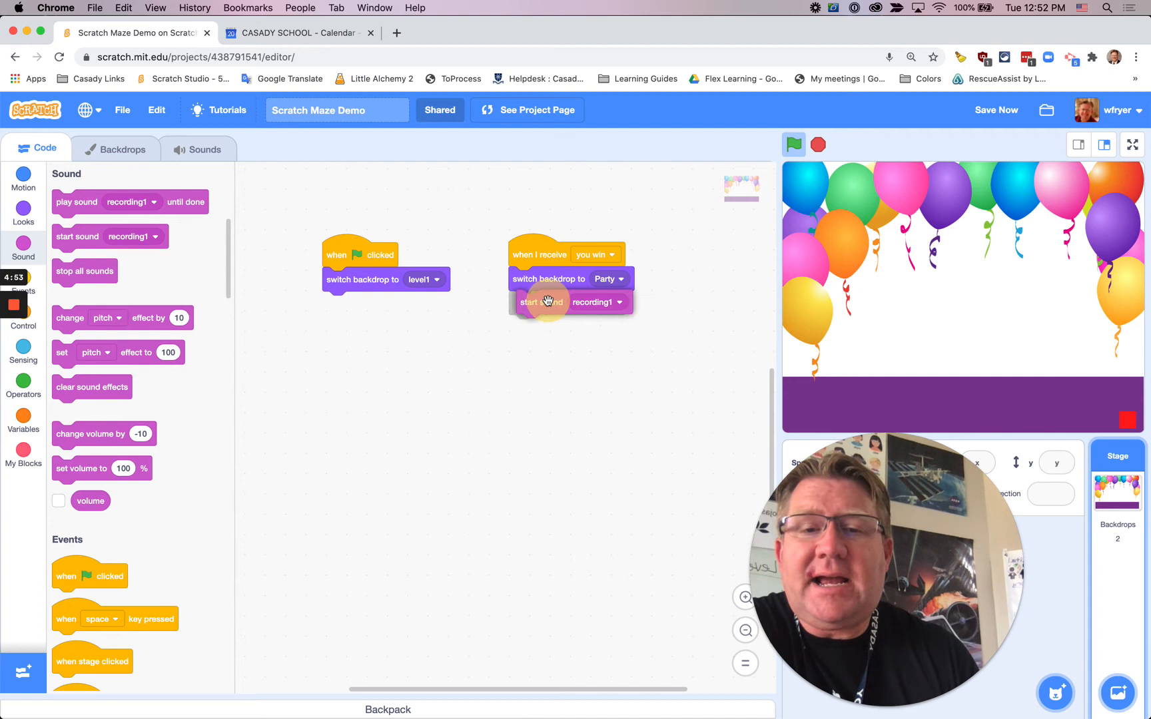
click(593, 303)
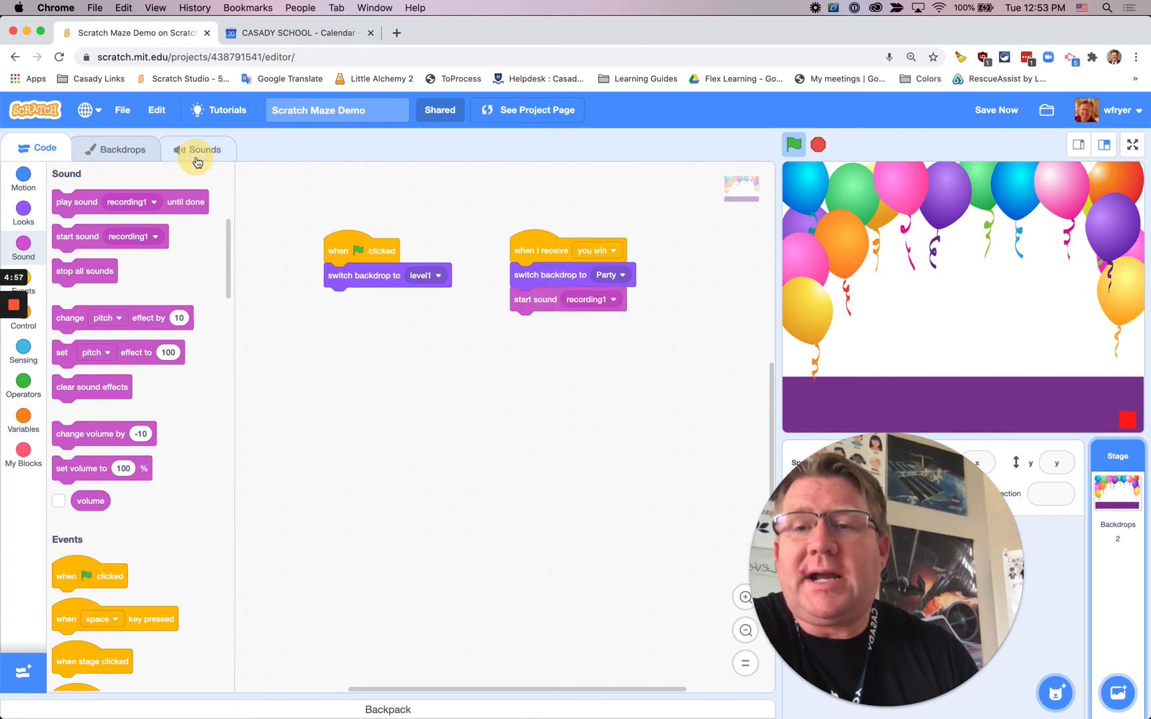
Rename the recorded sound 'great job you win'.
click(205, 149)
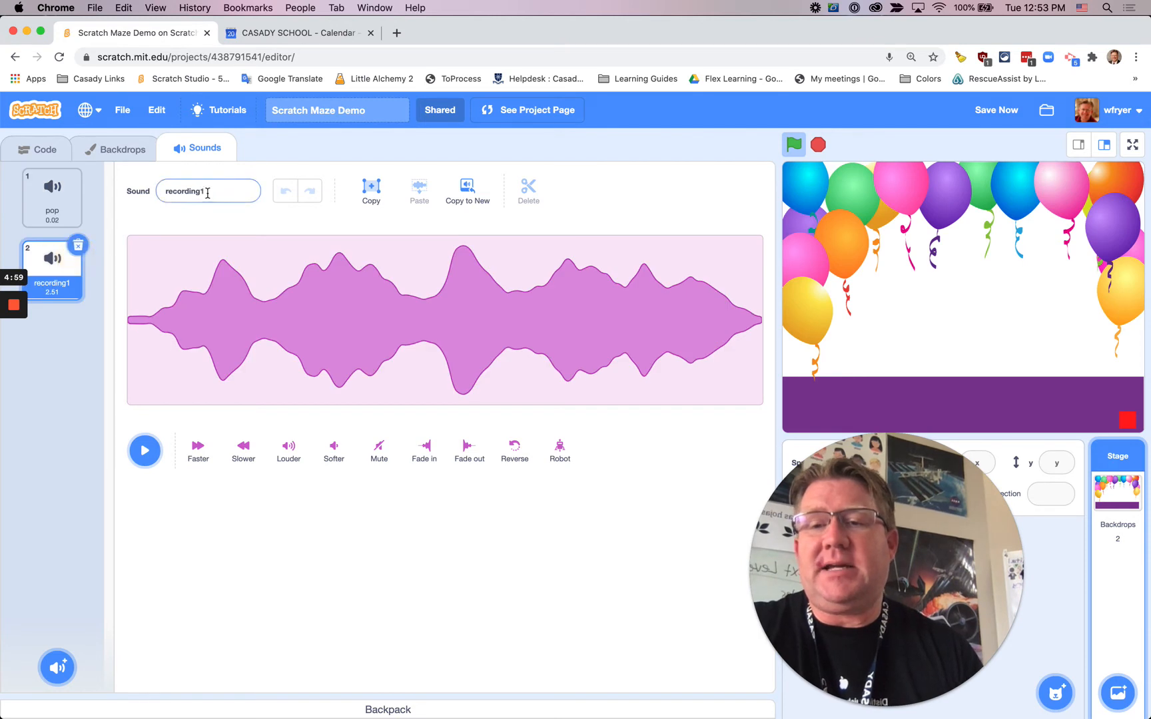
text(yh)
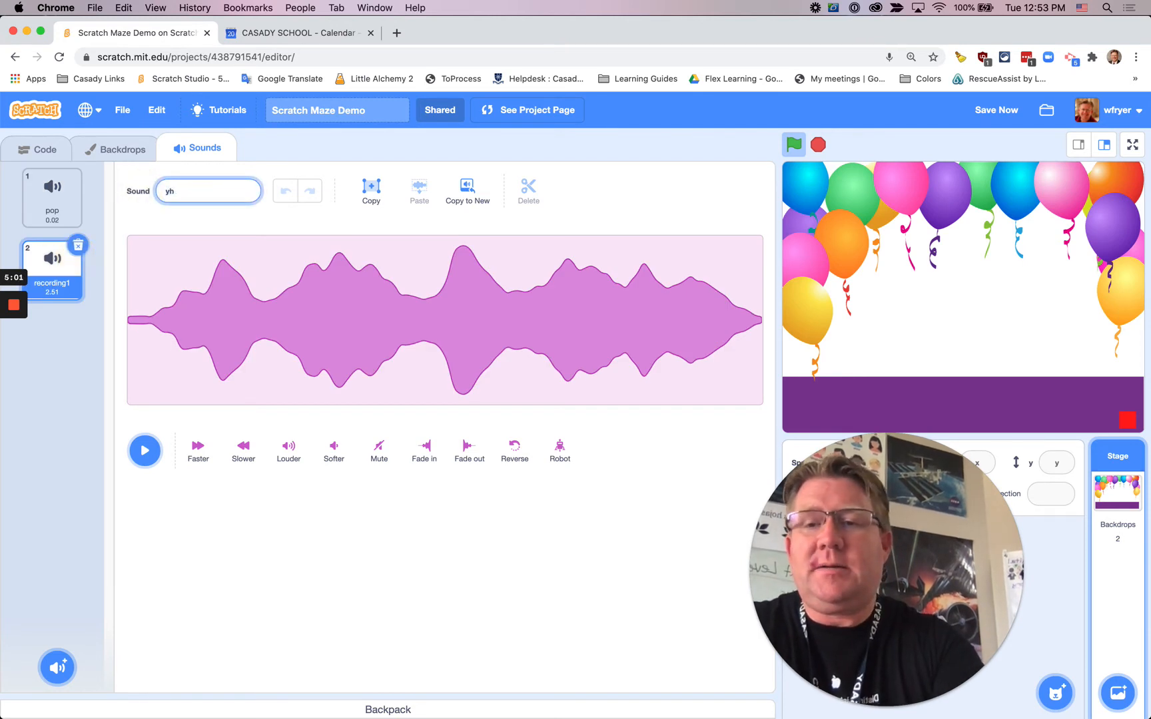
text(great job you win)
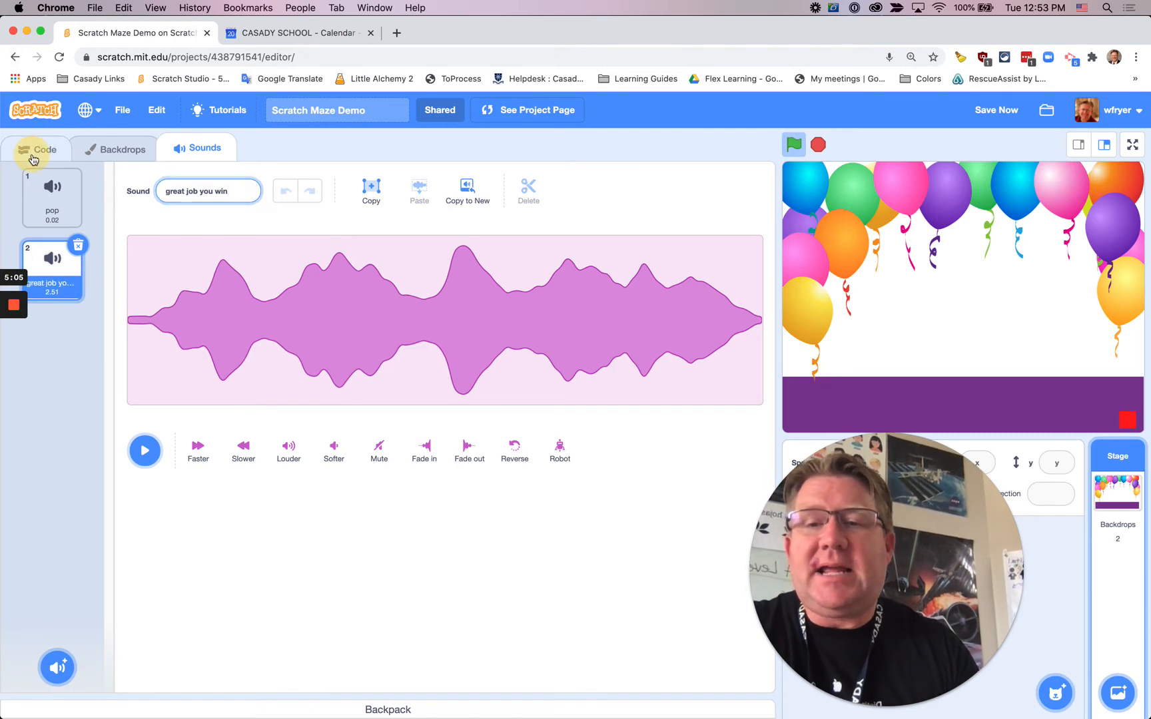
Hide the red square after it broadcasts you win and show it when the game starts.
click(37, 149)
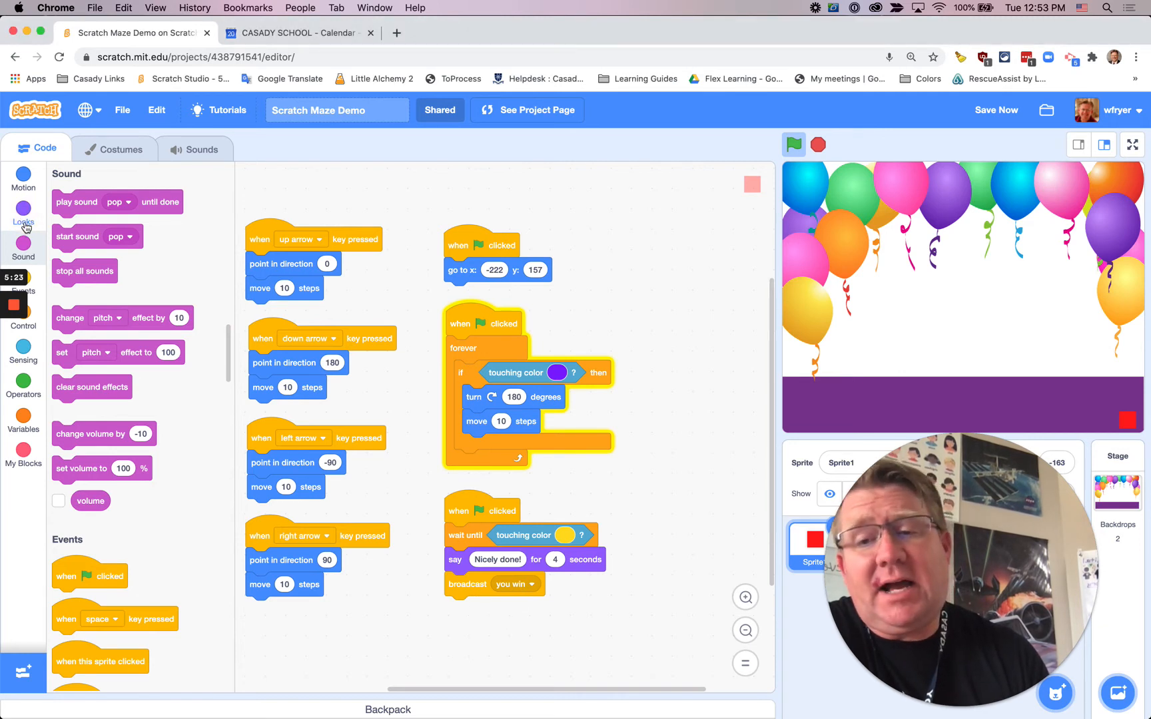
click(22, 213)
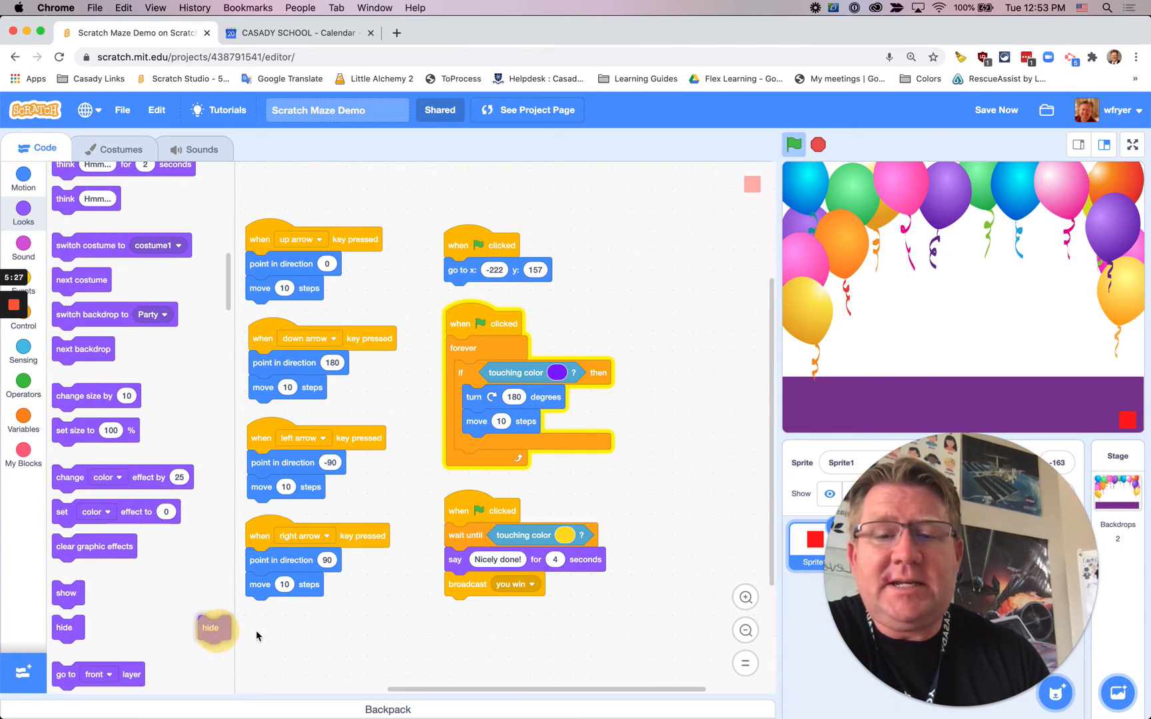
drag(213, 629, 460, 609)
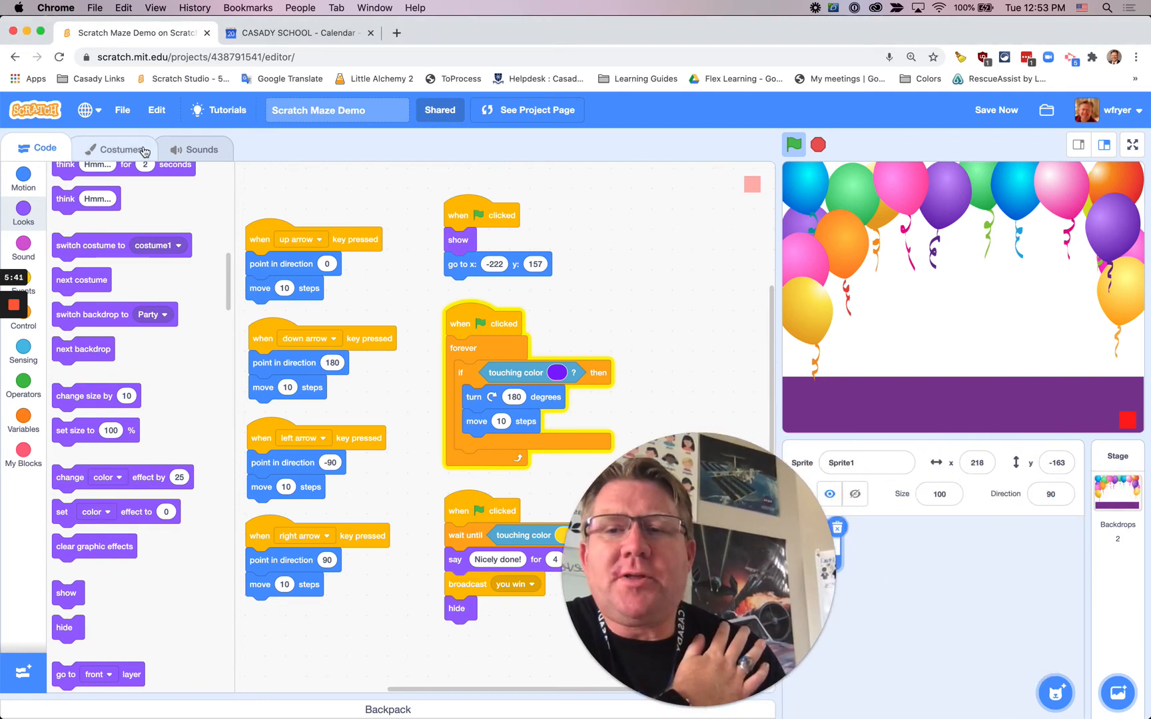
click(116, 149)
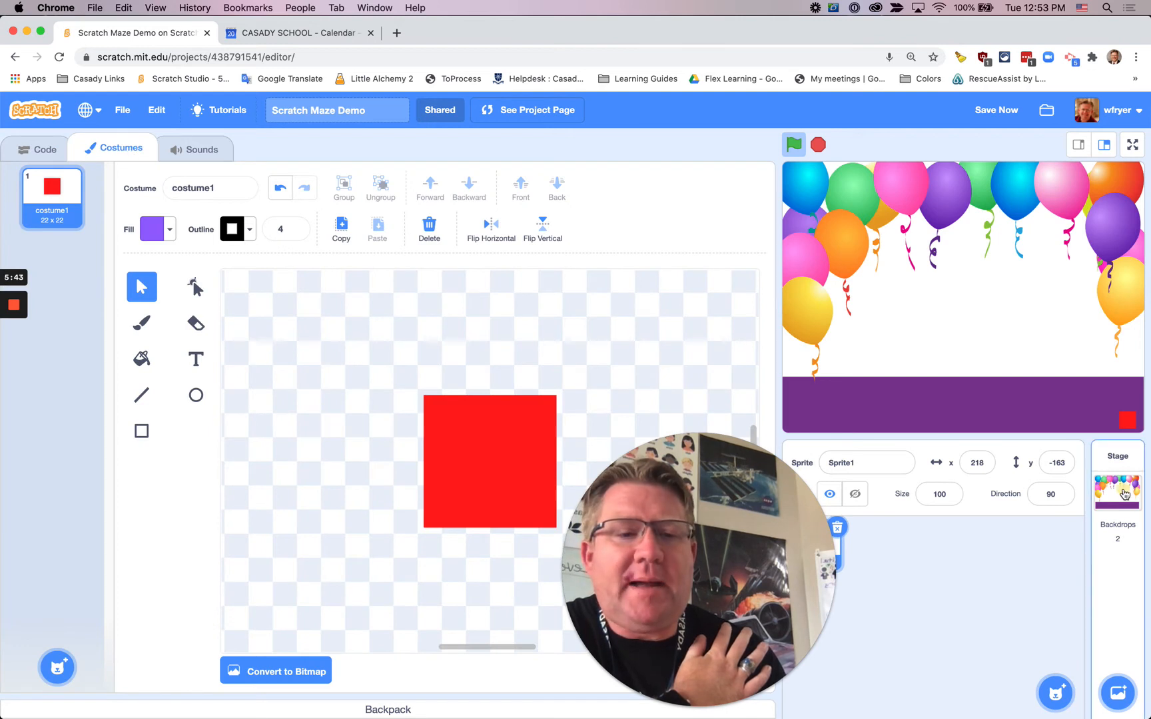
Write 'You Win!' in purple with the Text tool on the Stage's Party backdrop.
click(1117, 487)
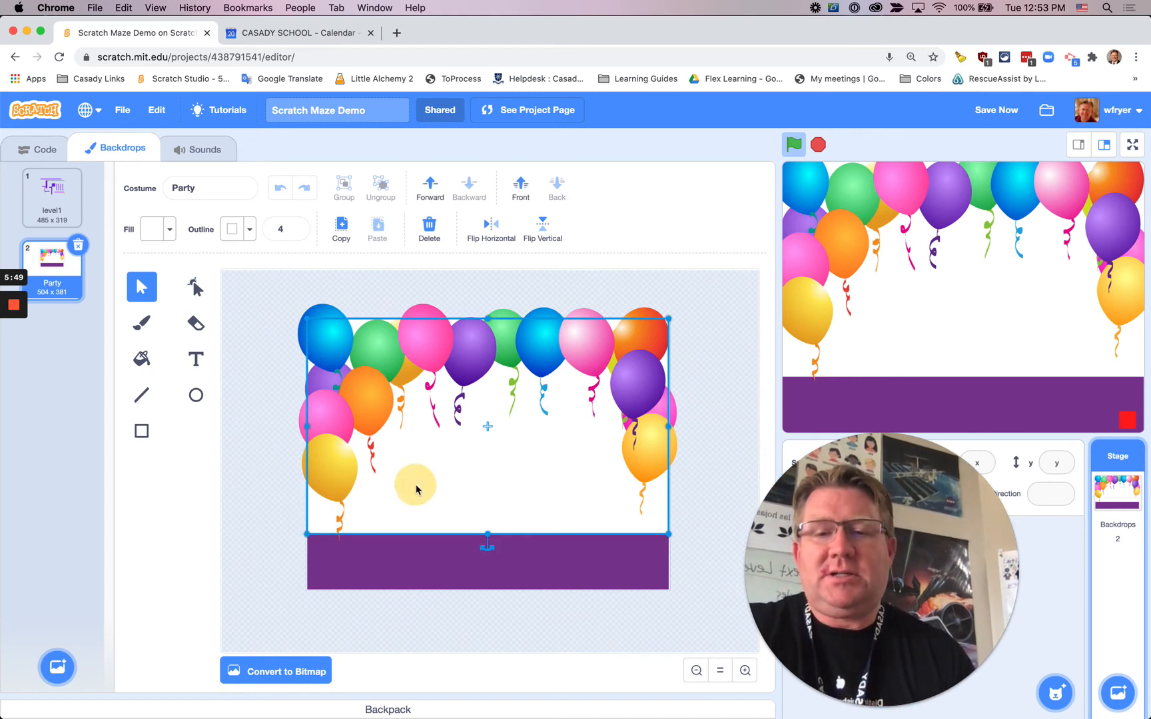
click(196, 358)
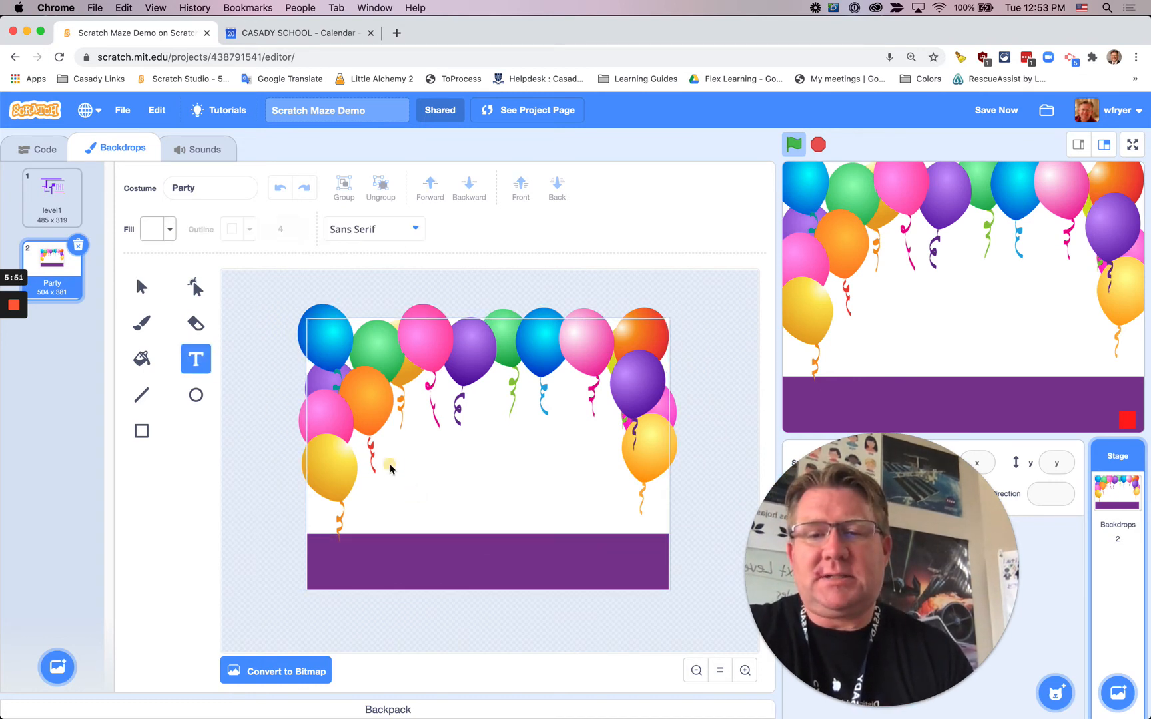
click(402, 458)
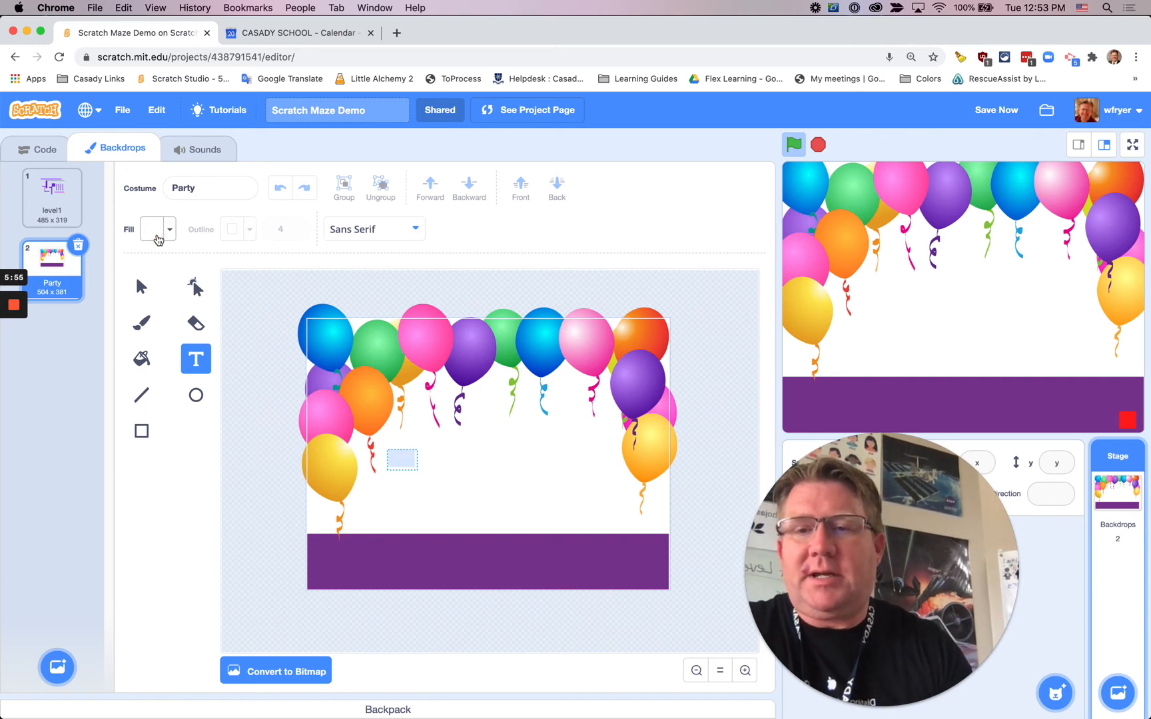
click(153, 230)
text(You Win!)
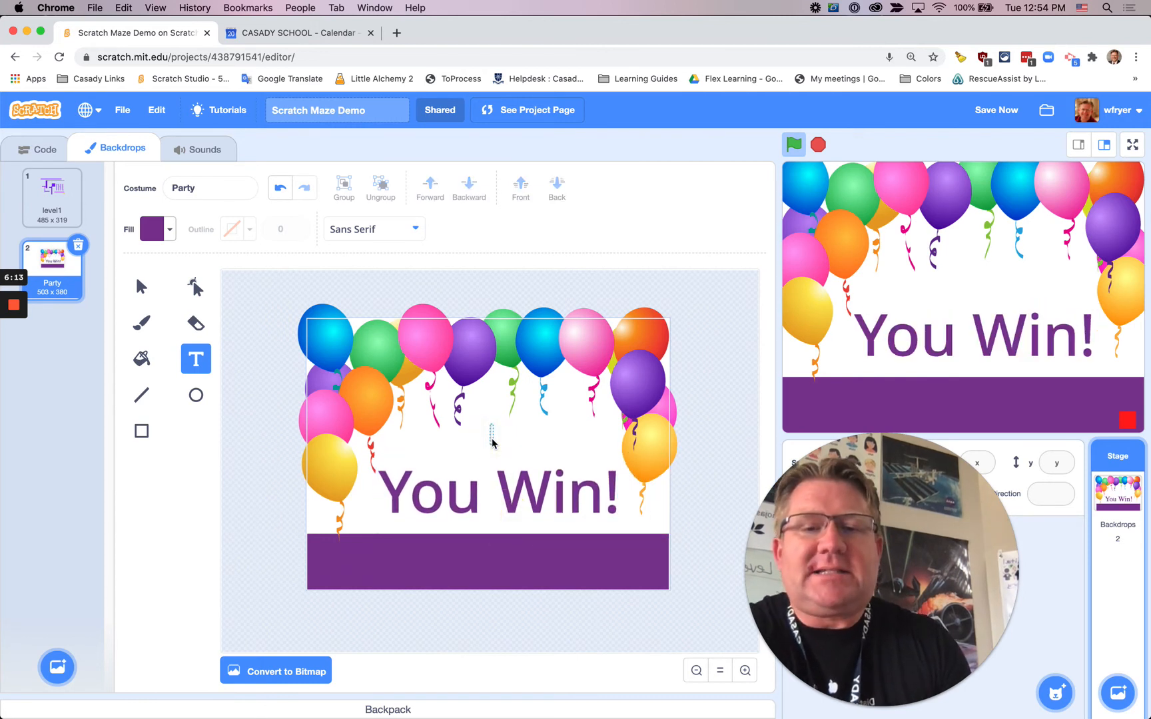
click(997, 110)
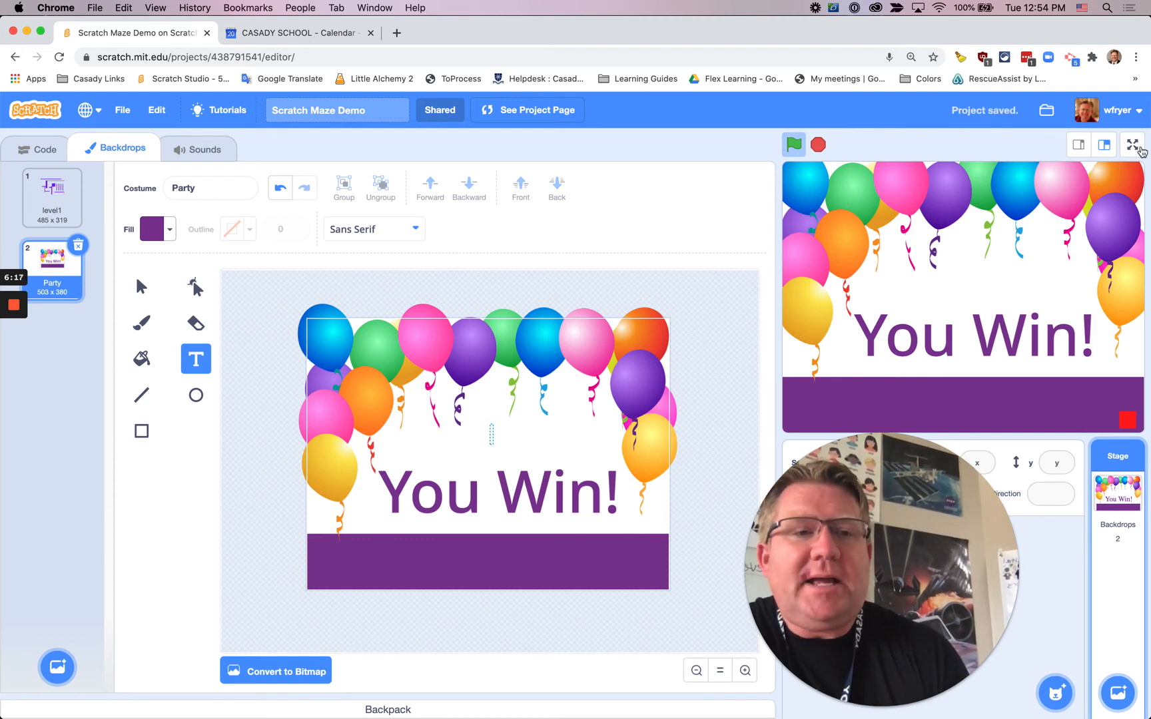
click(1132, 144)
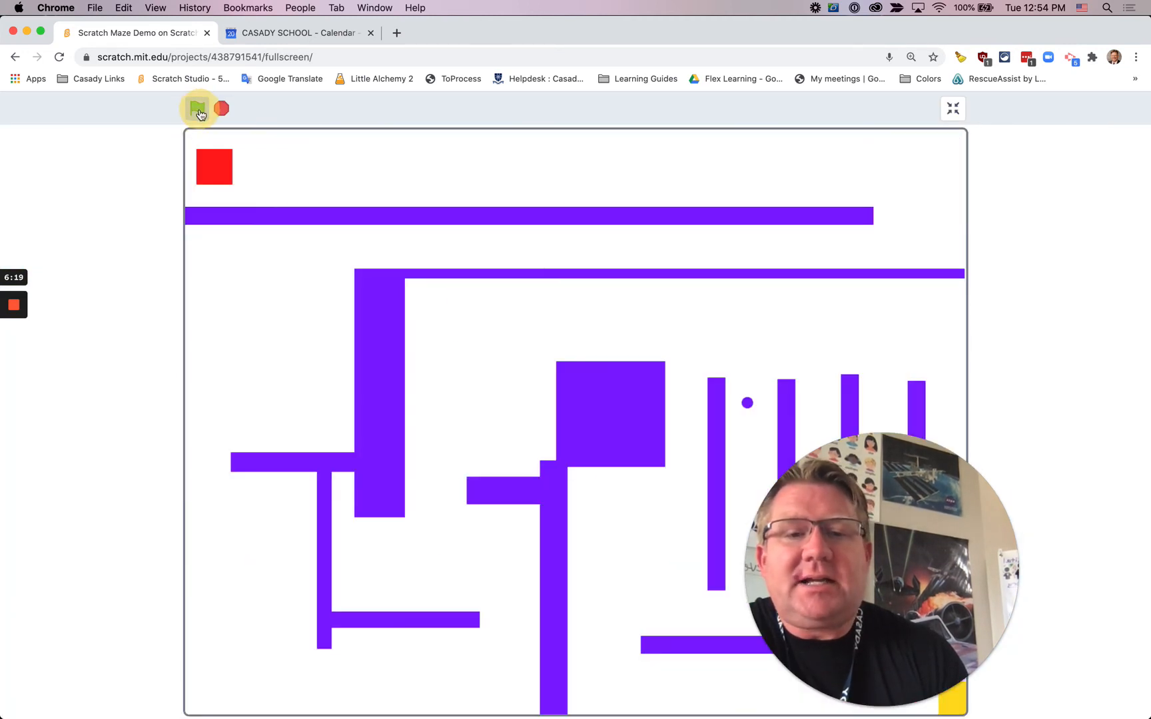
Run the game, steer the red square to the goal to see 'You Win!', then reset and exit full screen.
click(197, 109)
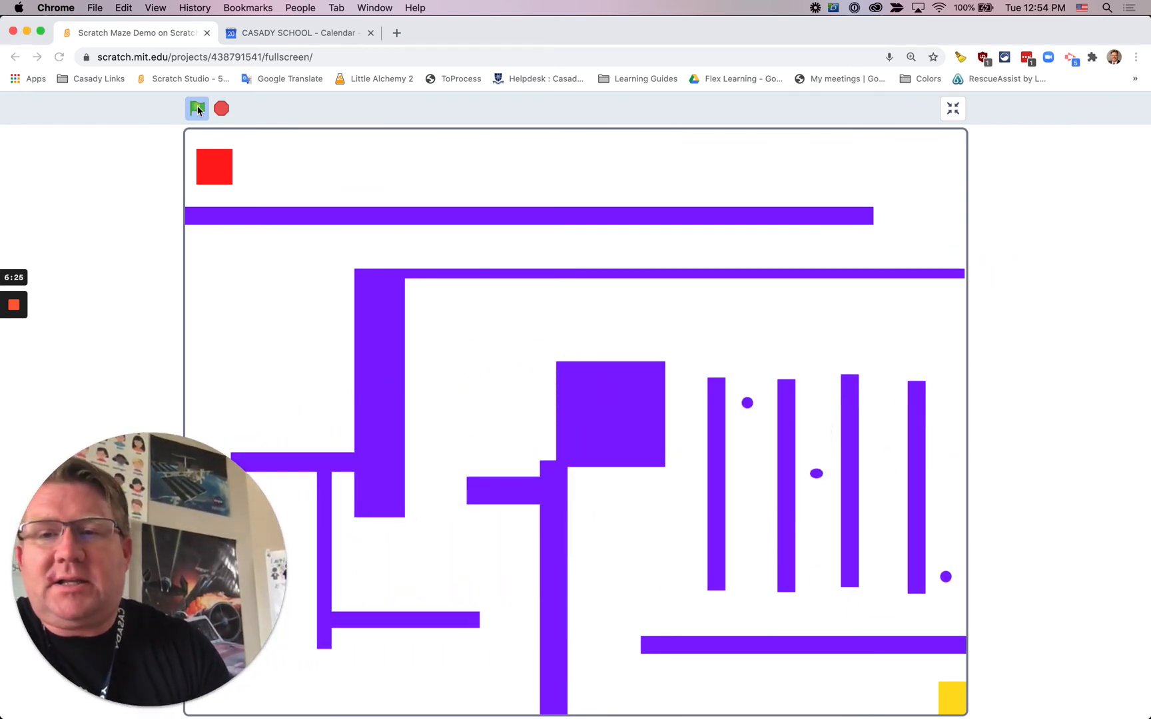
click(198, 109)
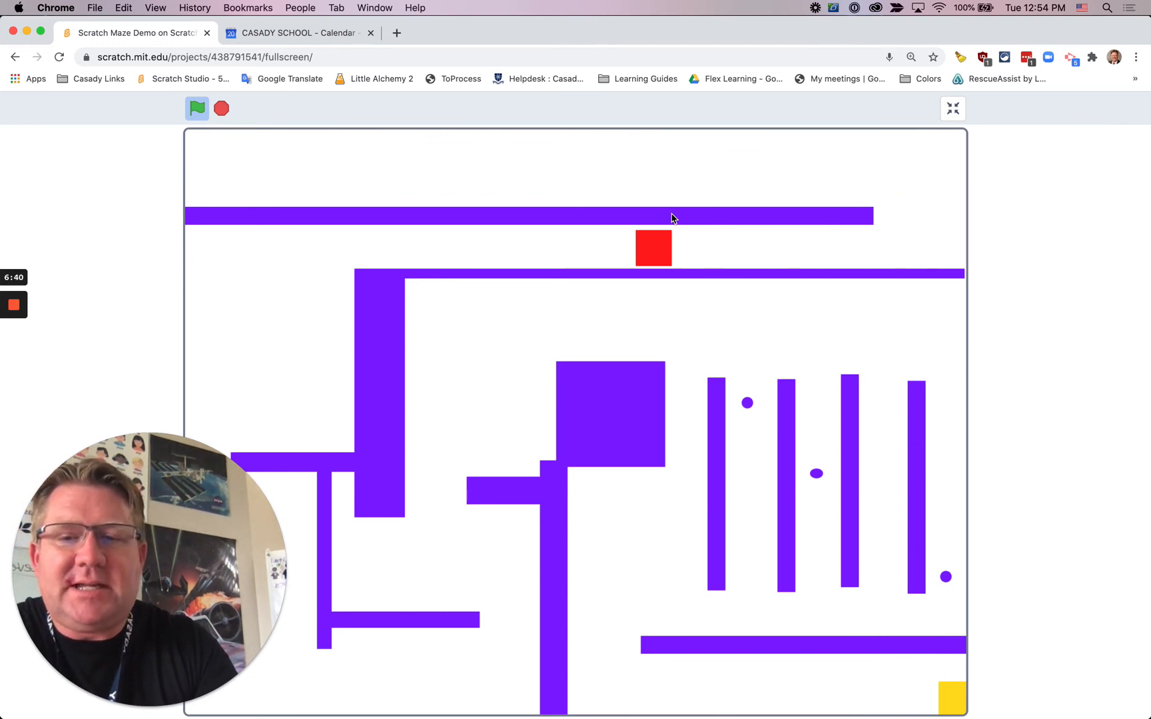
key(Left)
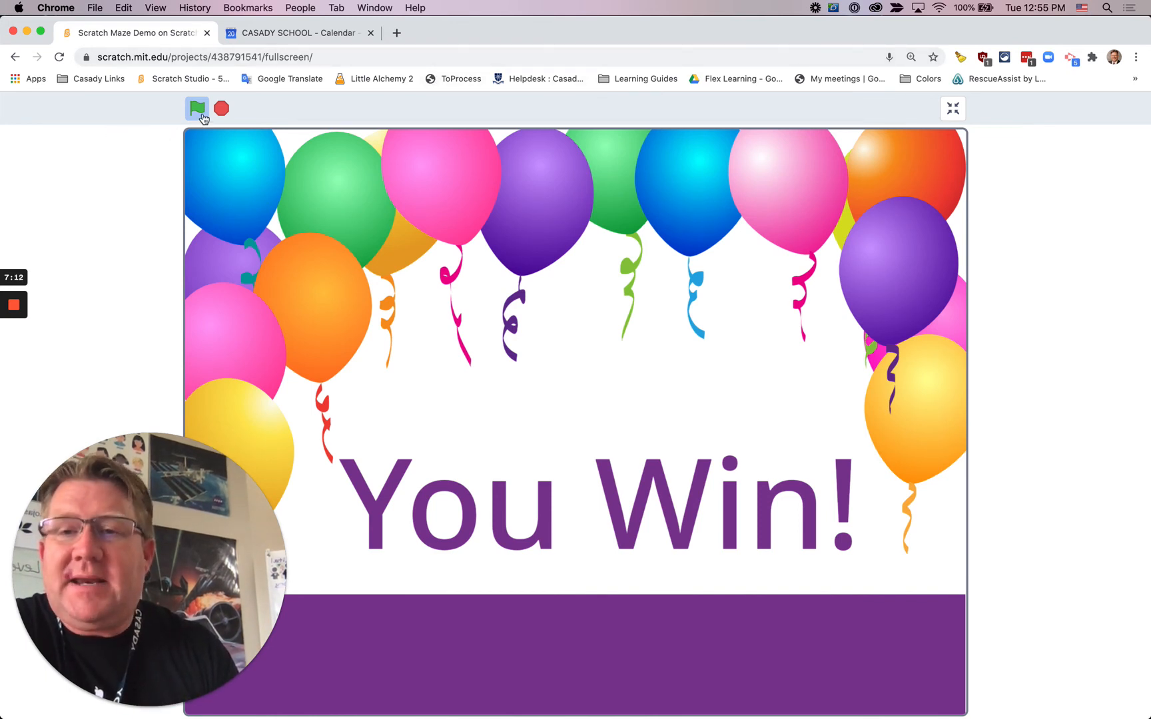
click(197, 109)
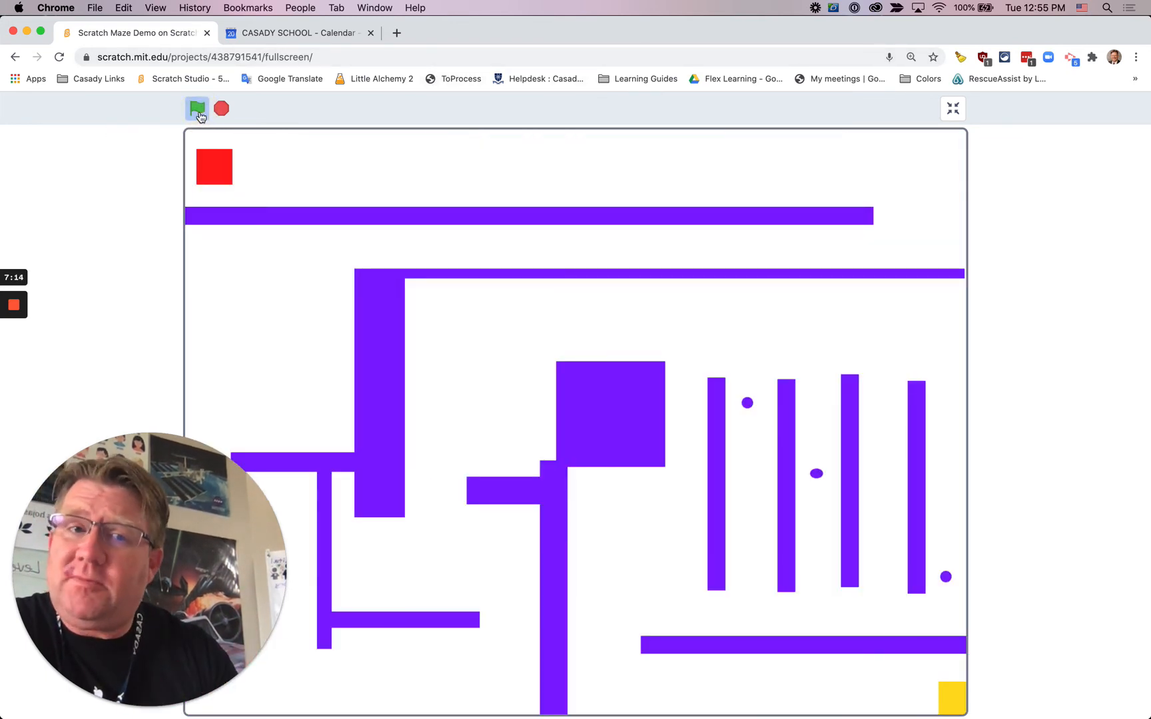
click(952, 108)
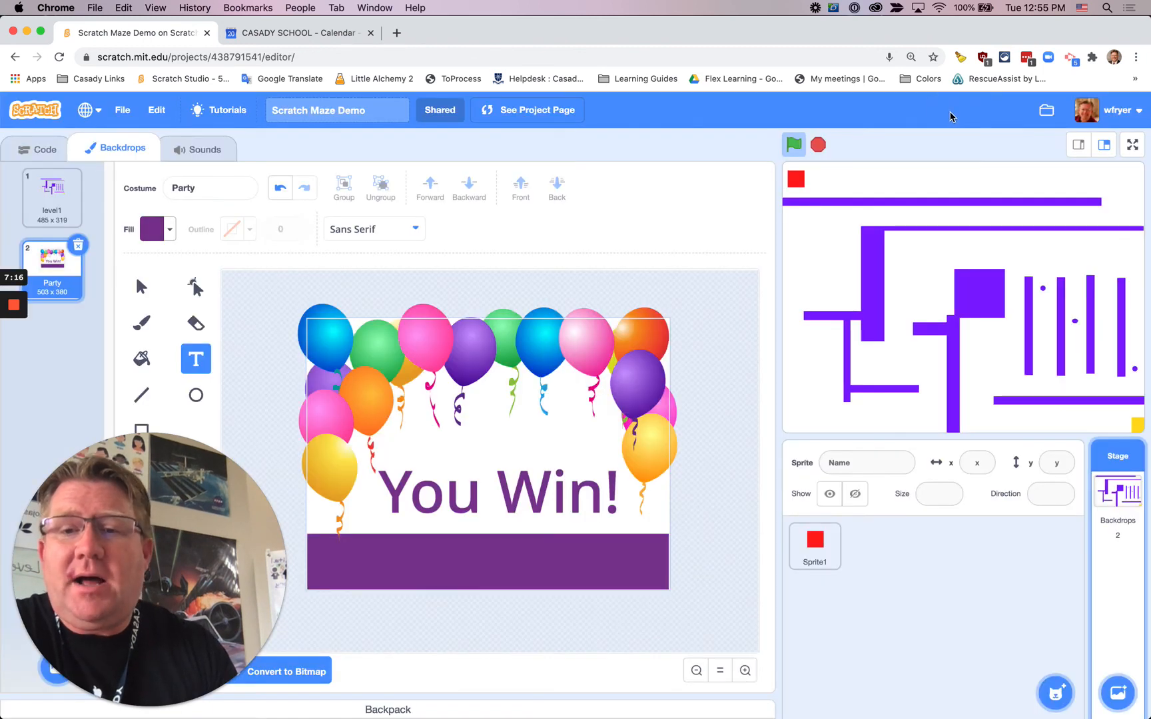
Review the stage scripts and level1 backdrop, then run Sprite1's show block to reveal the square.
click(35, 149)
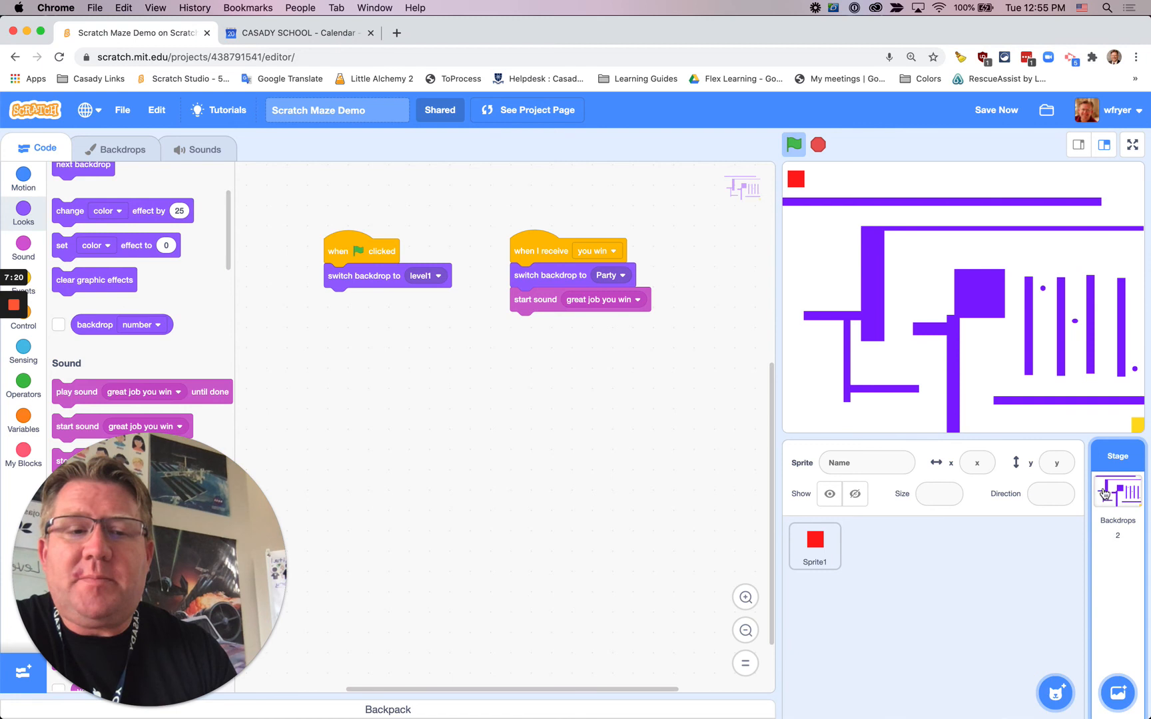
click(119, 150)
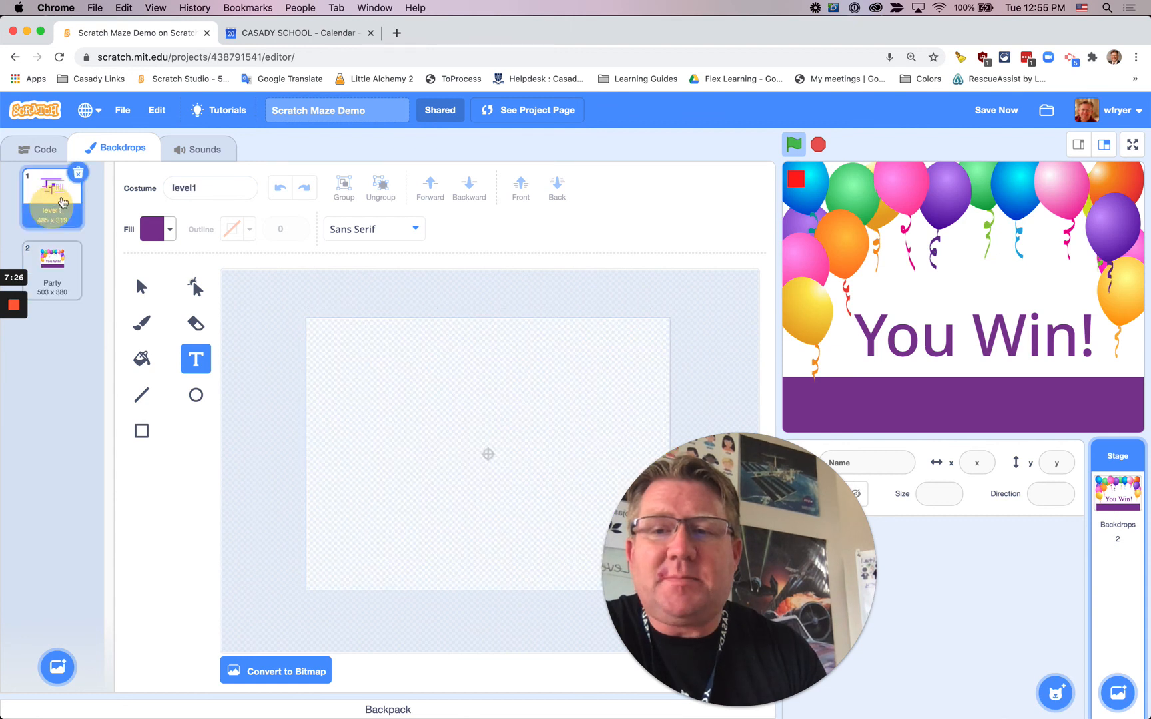
click(36, 149)
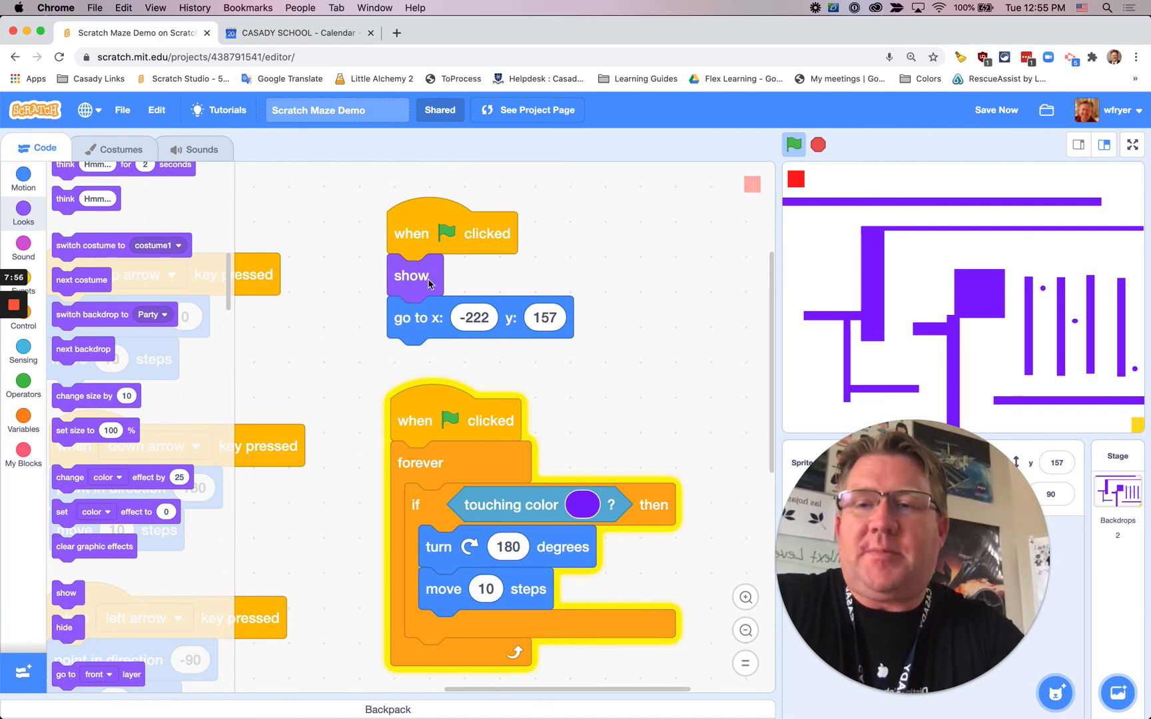
click(560, 32)
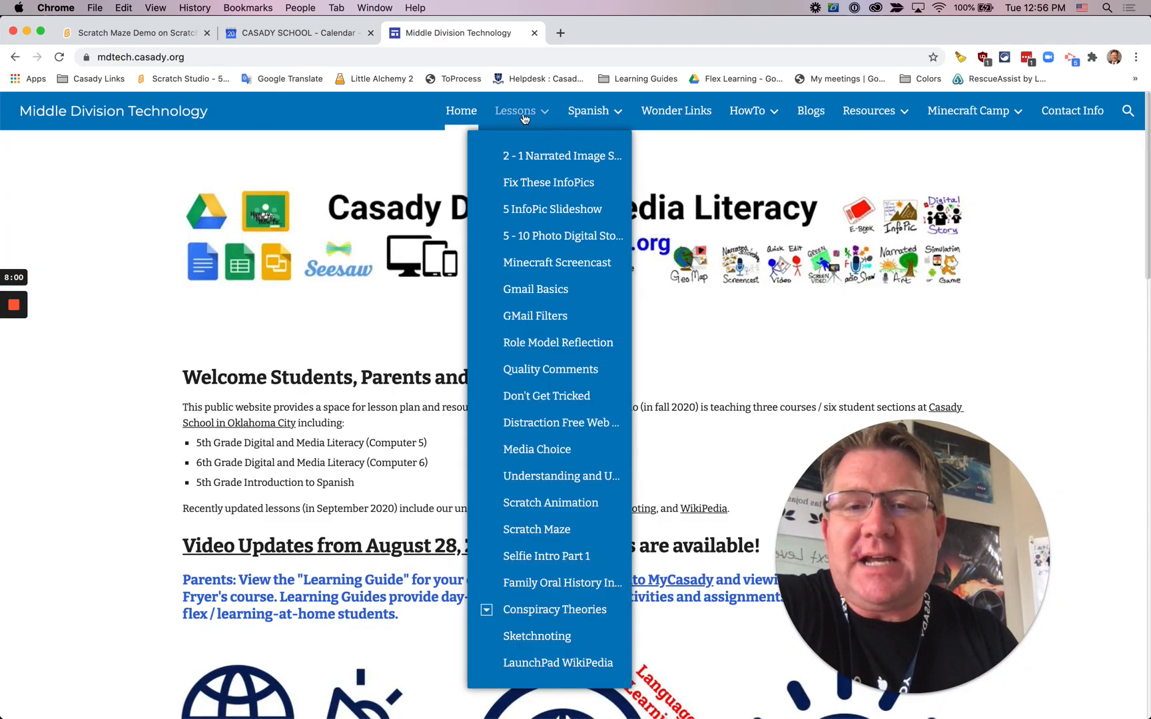
mouse_move(559, 476)
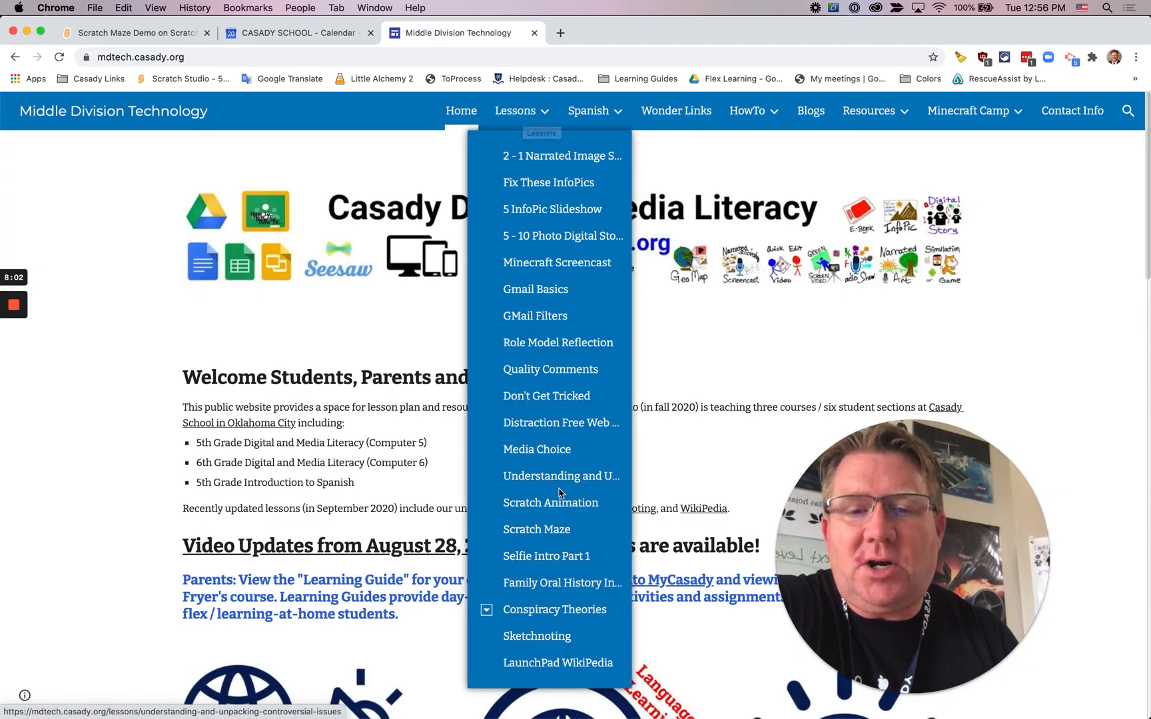
Open the Scratch Maze lesson from the Lessons menu on mdtech.casady.org.
click(537, 529)
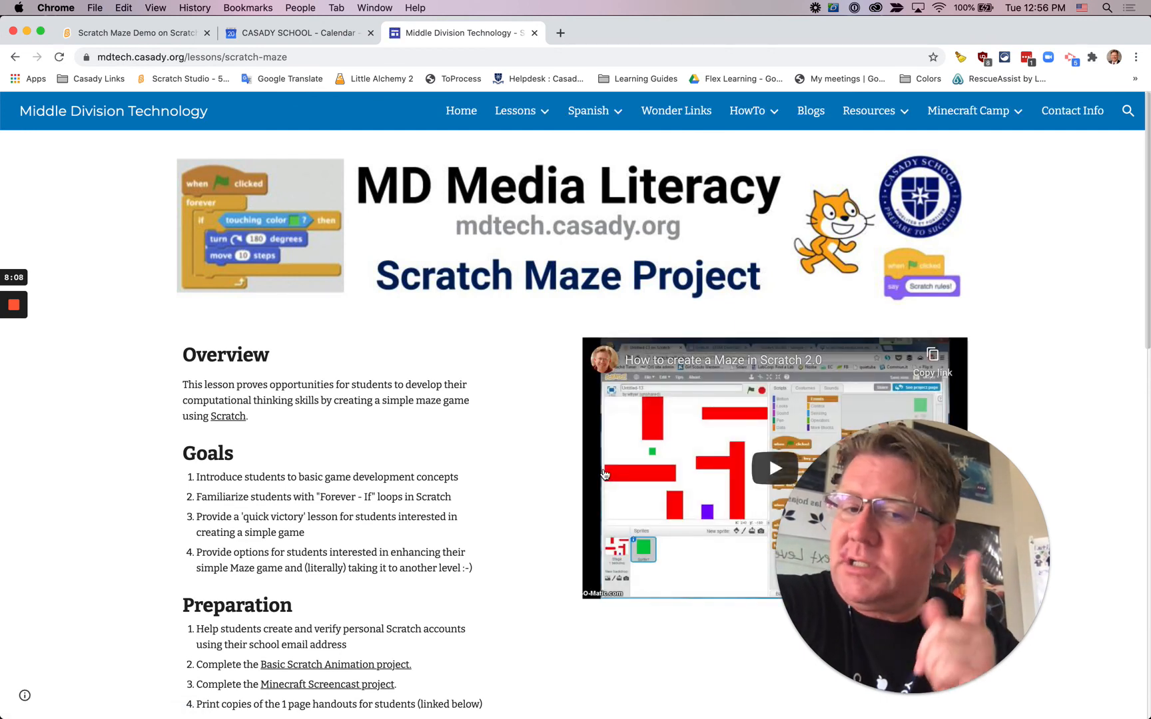
click(747, 110)
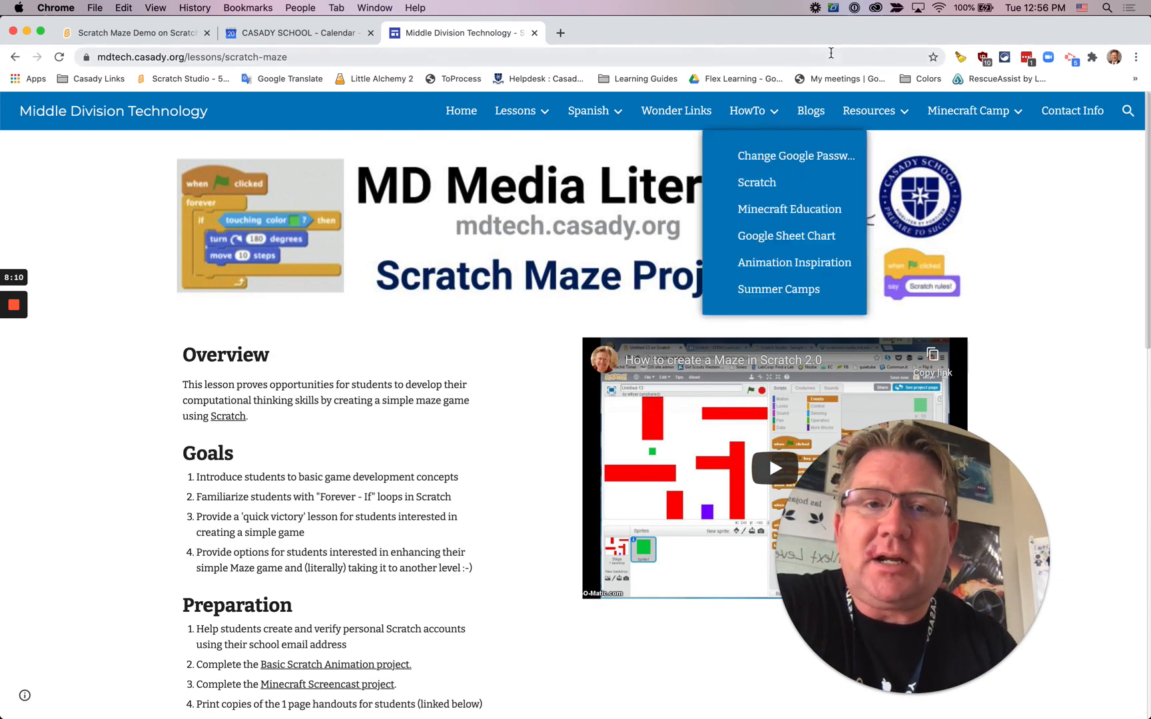